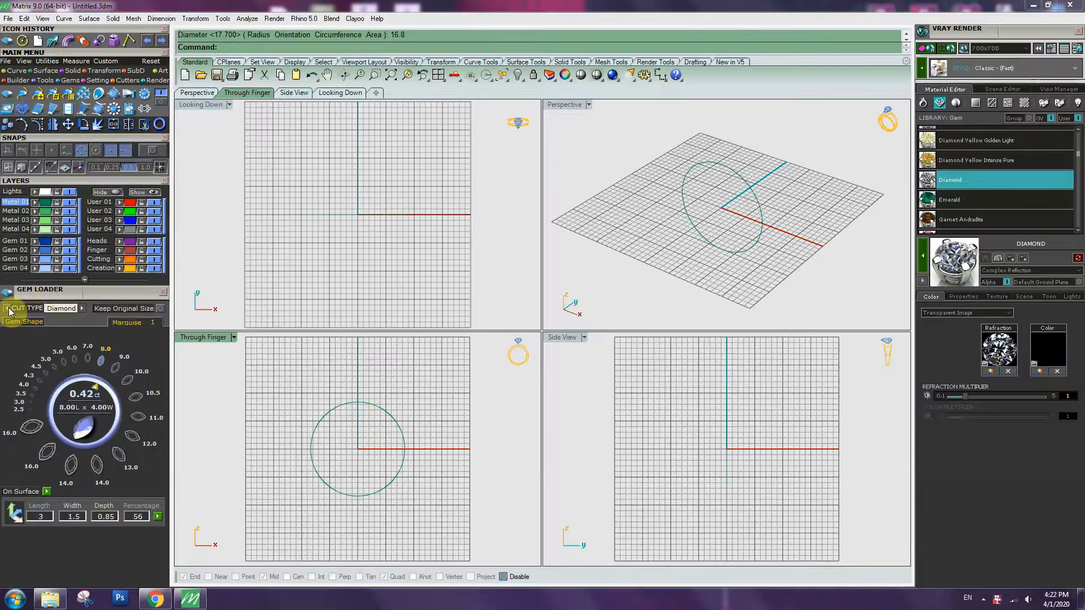
# Load a round diamond at 5.60 mm (0.66 ct) above the finger-size circle
pyautogui.click(23, 321)
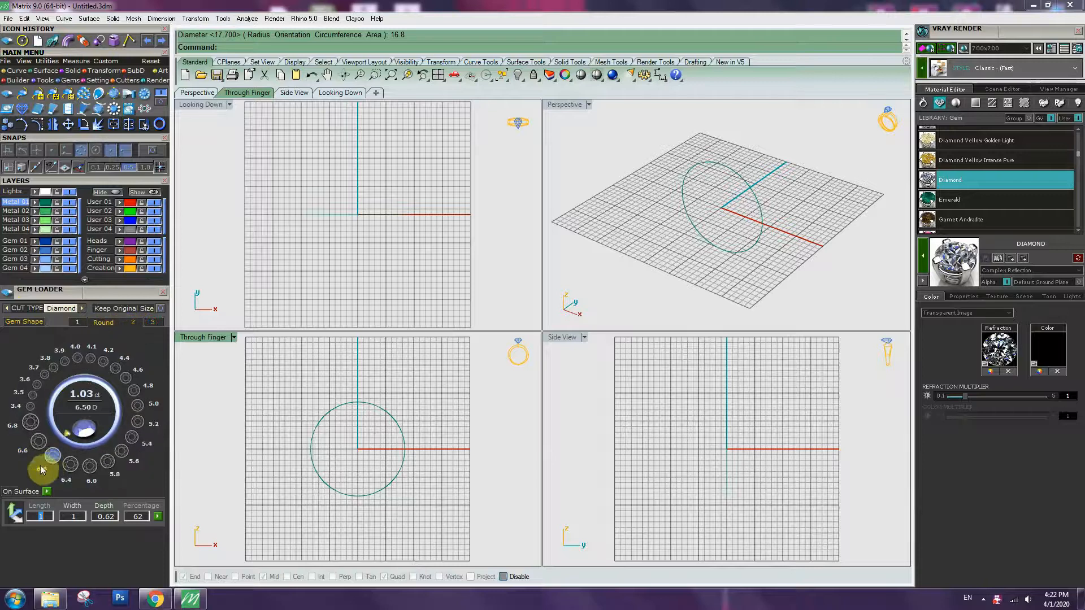
pyautogui.click(54, 455)
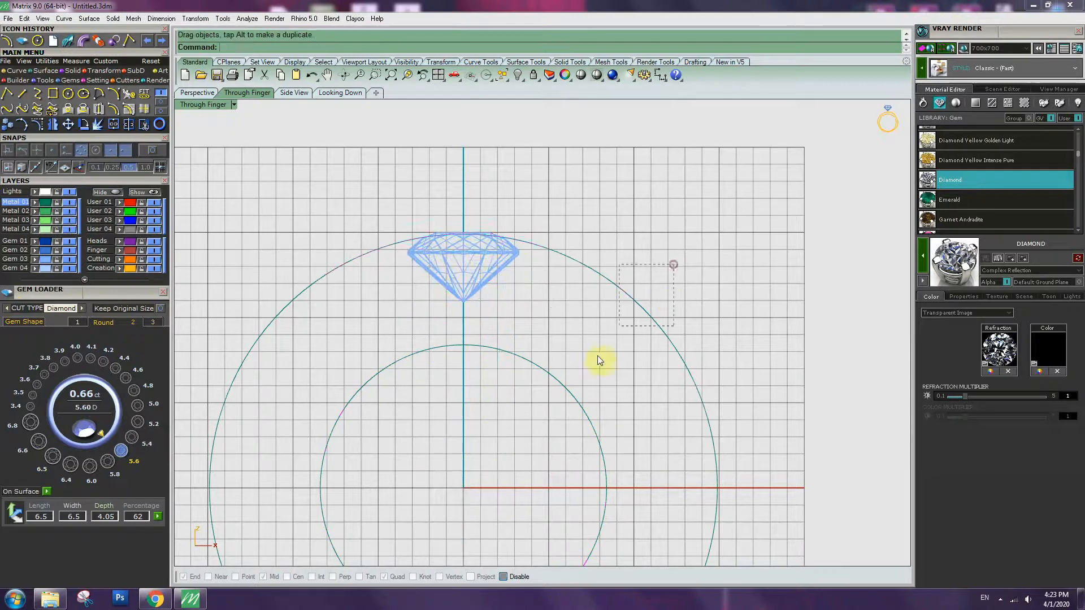
# Delete the outer ring circle and add a small 12-point circle beside the pavilion
pyautogui.press('Delete')
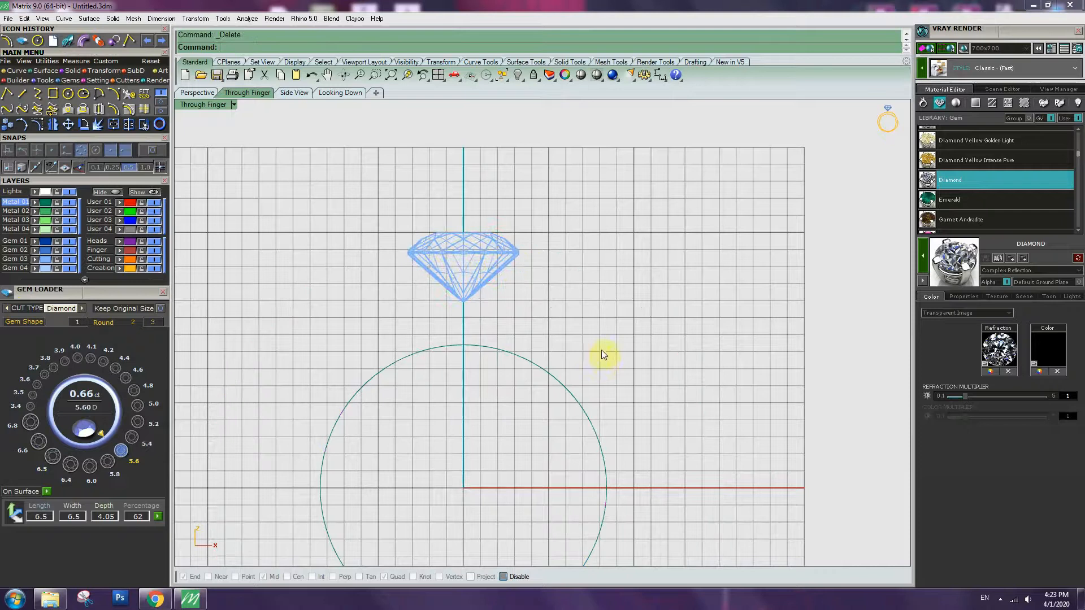
pyautogui.moveTo(602, 354); pyautogui.dragTo(590, 280)
pyautogui.write('1.3')
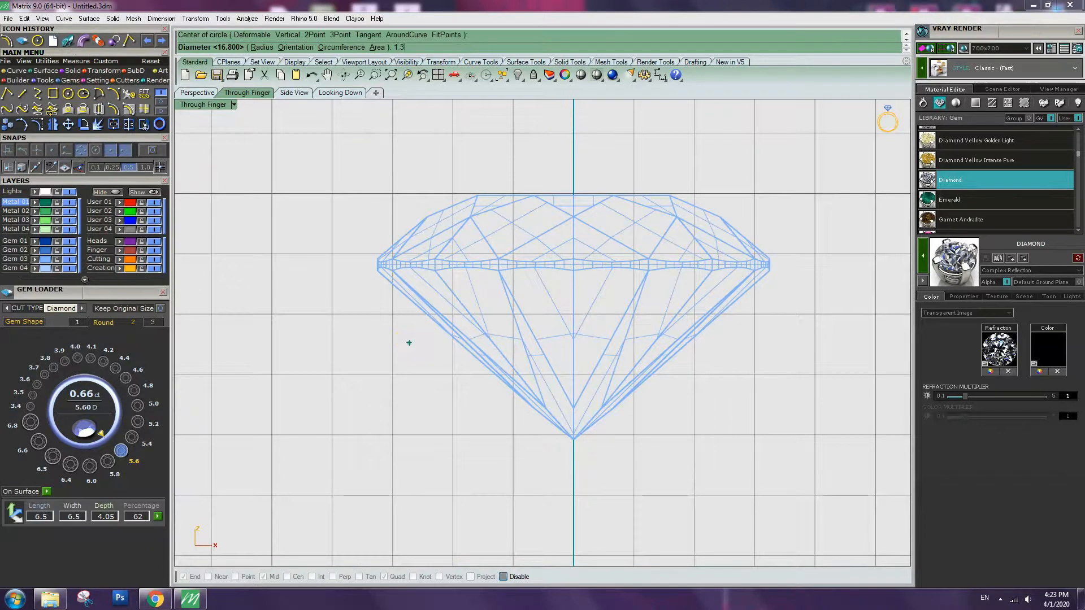
pyautogui.click(408, 342)
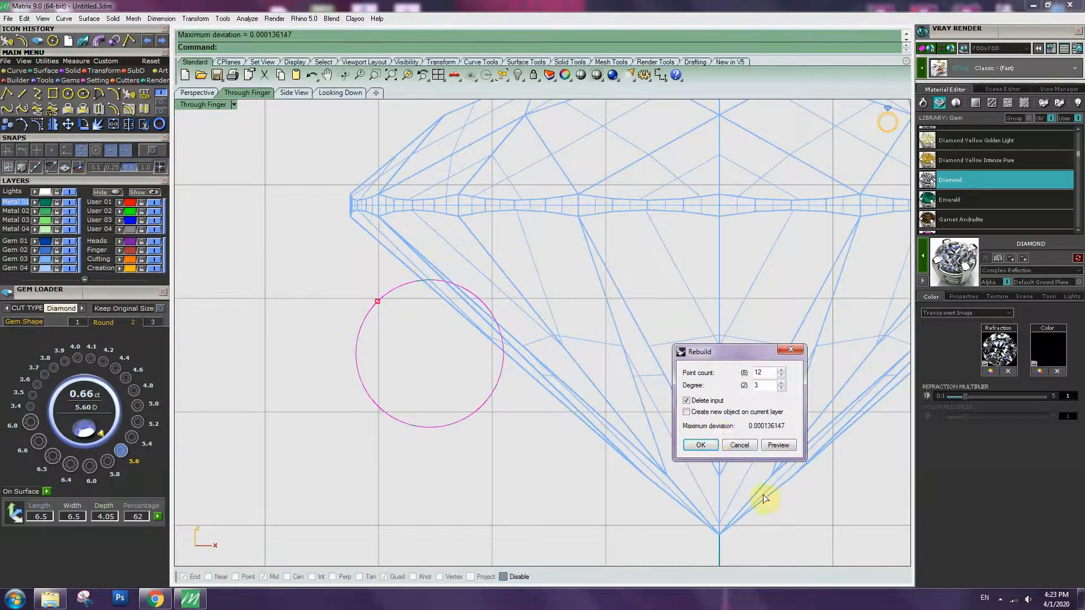
pyautogui.click(762, 372)
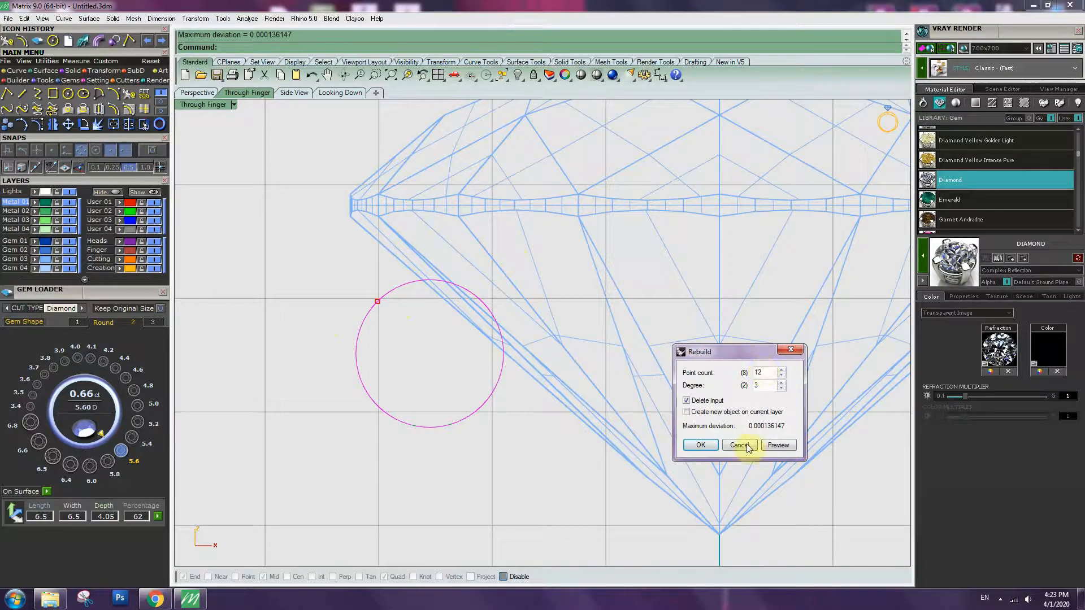
pyautogui.click(738, 444)
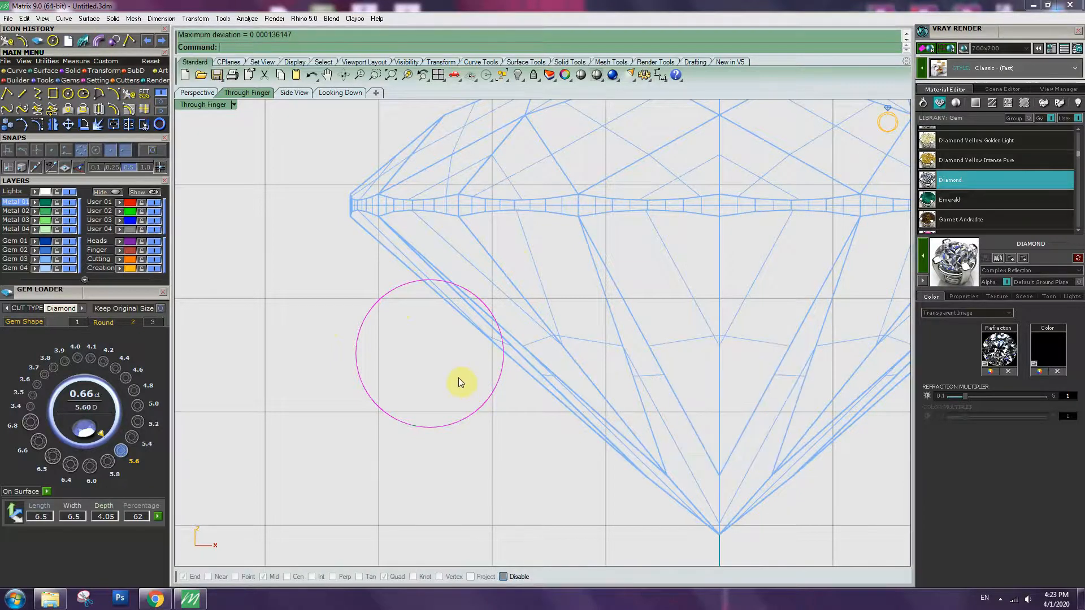
# Drag the small circle's control points into a rounded profile hugging the pavilion
pyautogui.click(420, 268)
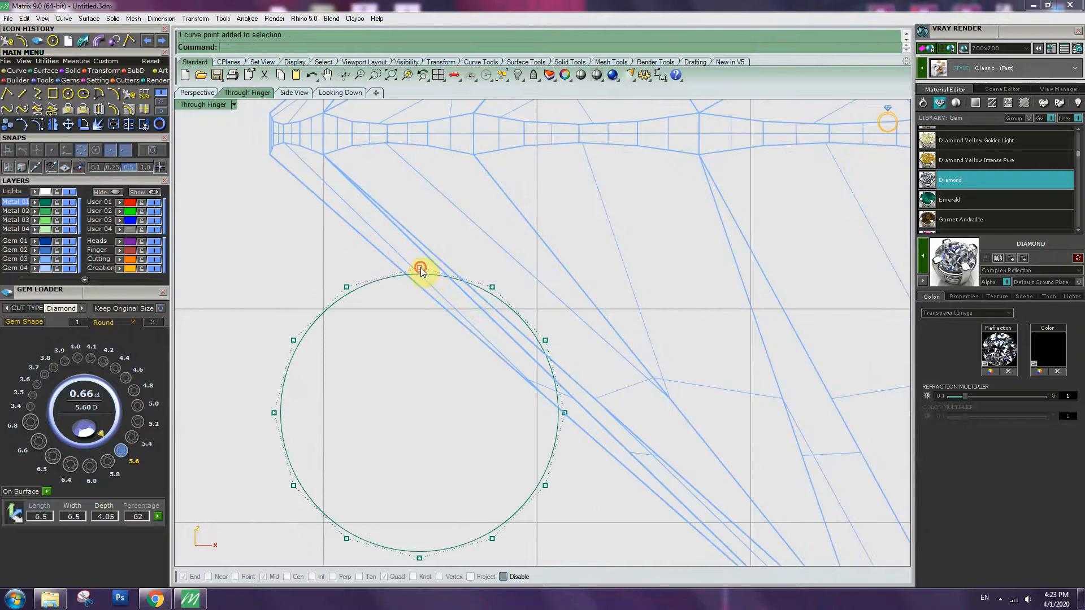
pyautogui.moveTo(421, 269); pyautogui.dragTo(495, 287)
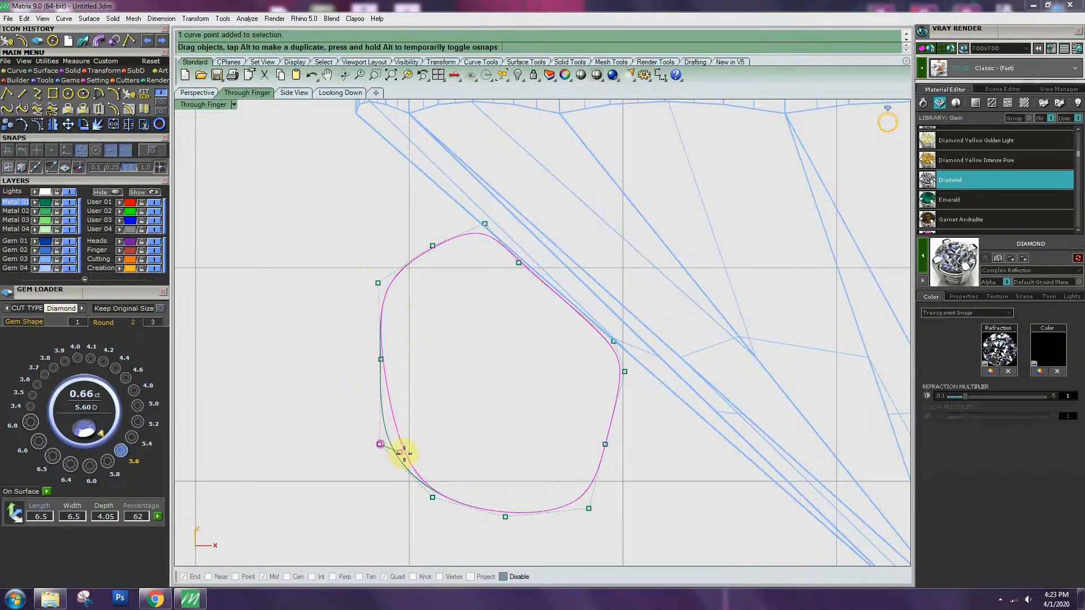
pyautogui.moveTo(405, 453); pyautogui.dragTo(436, 500)
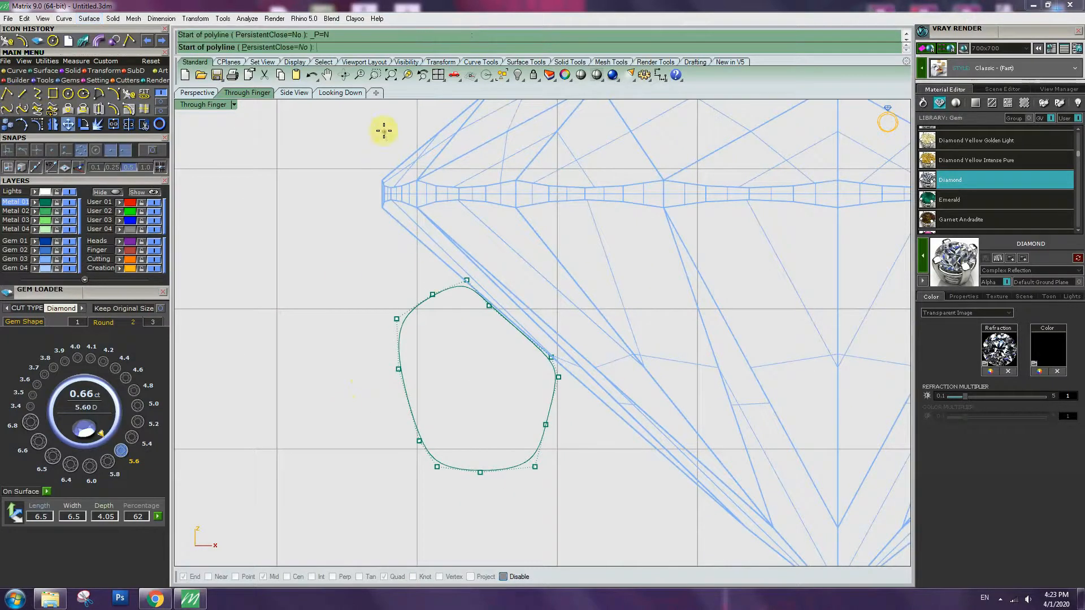
pyautogui.click(383, 129)
pyautogui.write('2')
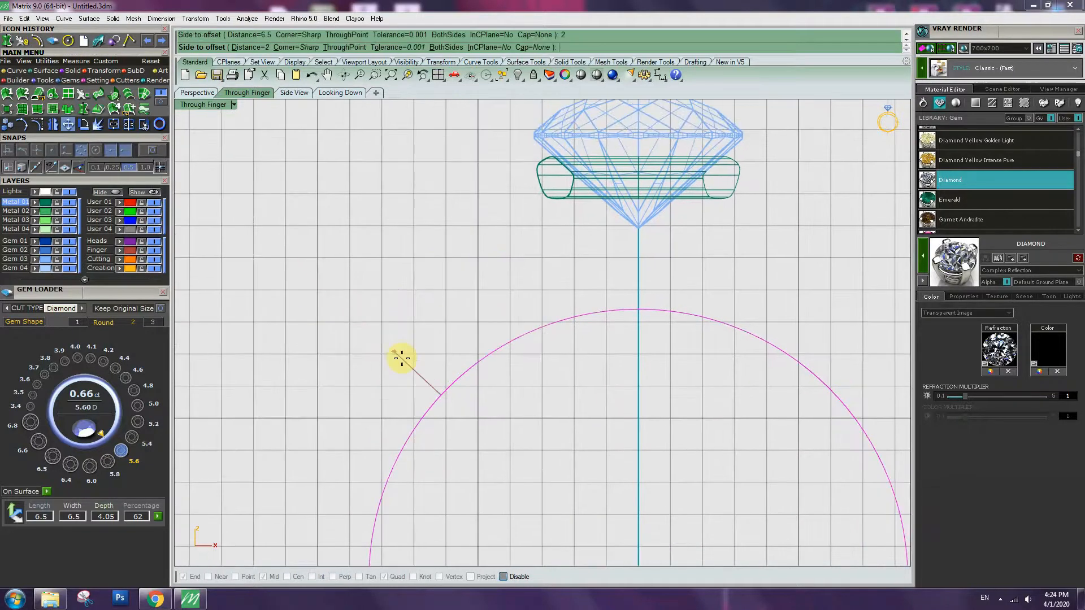
# Offset the finger-size circle by 6.5 and 2 to outline the band
pyautogui.click(613, 349)
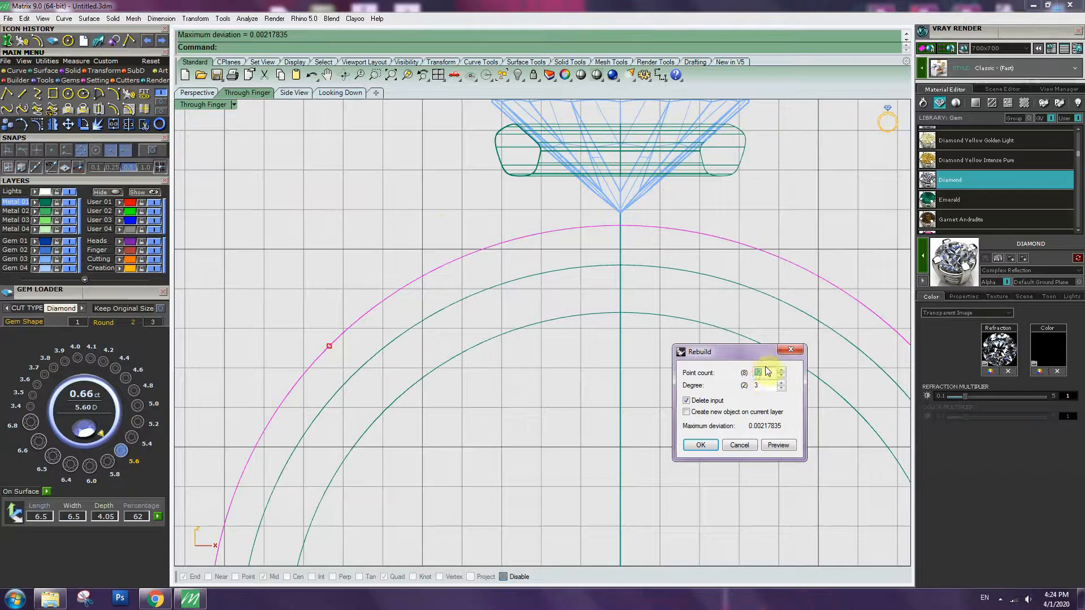
# Rebuild the outer band curve and drag its peak and flanking points into tapered shoulders
pyautogui.click(700, 444)
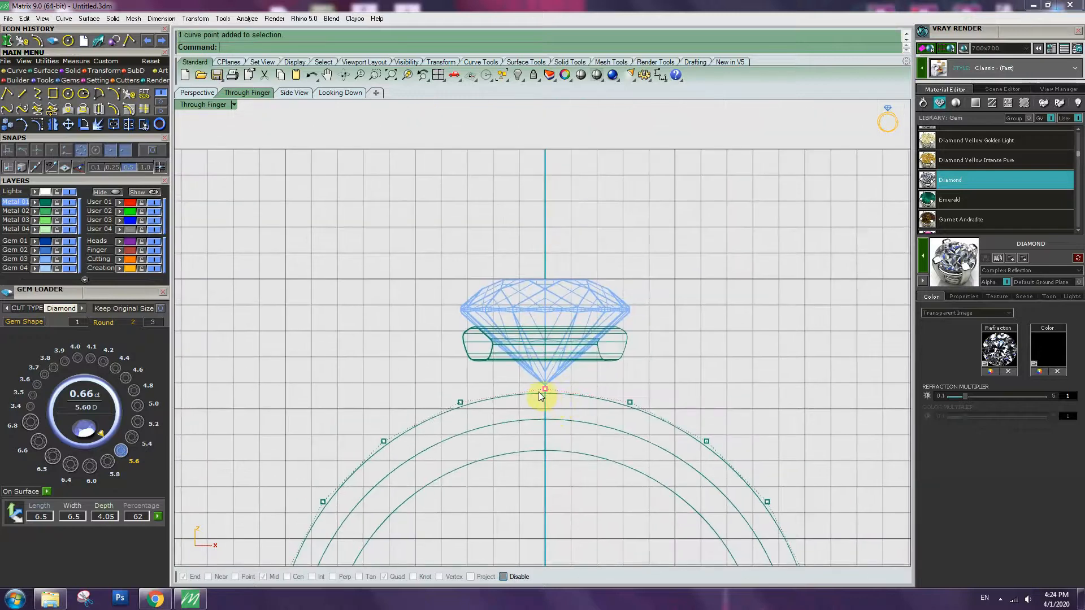
pyautogui.moveTo(545, 389); pyautogui.dragTo(548, 145)
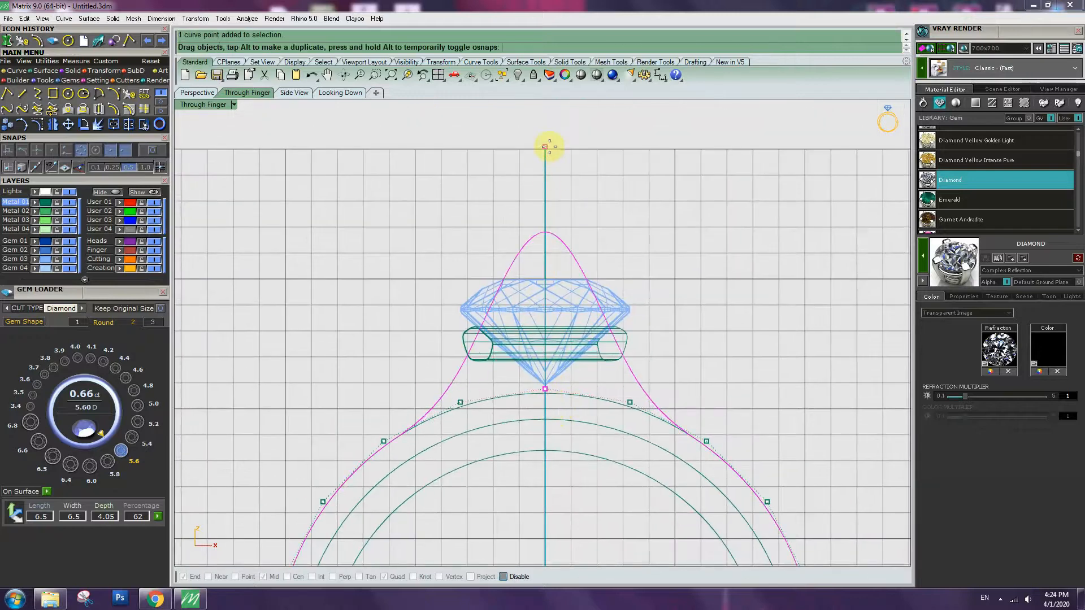
pyautogui.click(629, 402)
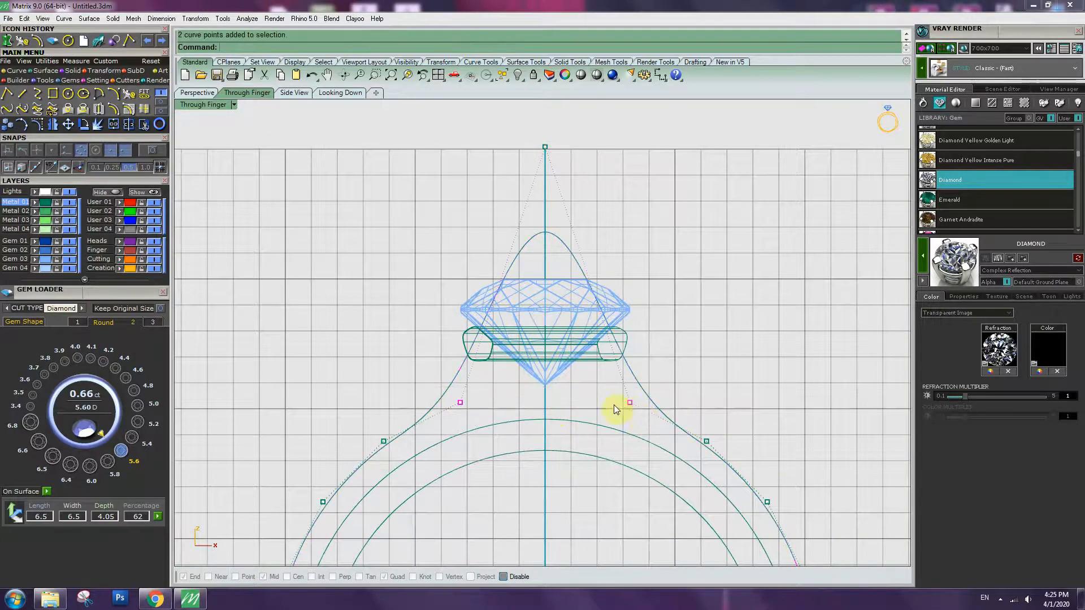
pyautogui.moveTo(628, 402); pyautogui.dragTo(635, 352)
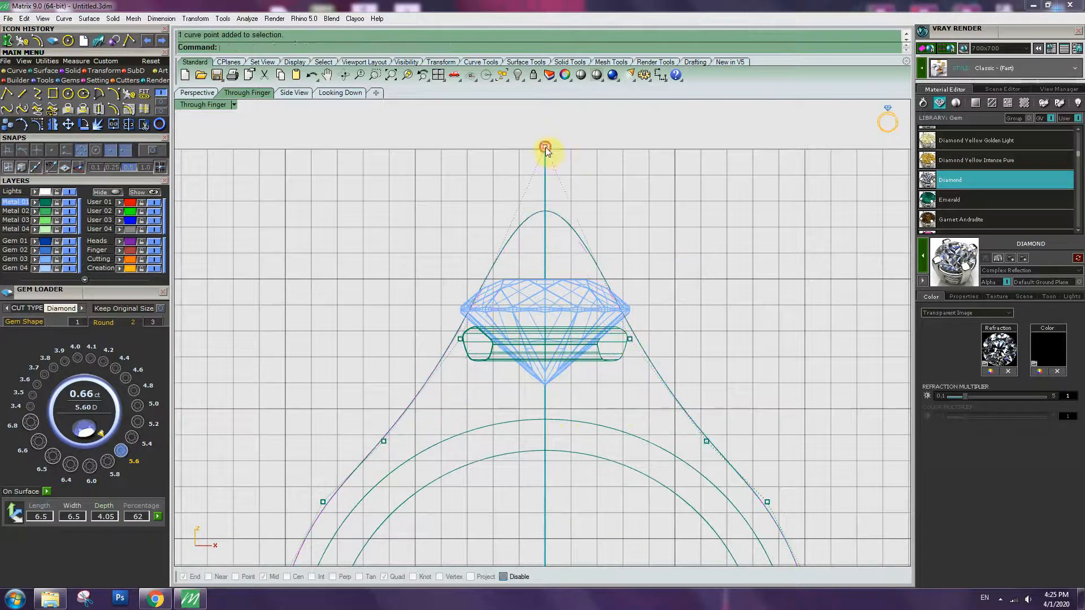
pyautogui.moveTo(545, 148); pyautogui.dragTo(548, 223)
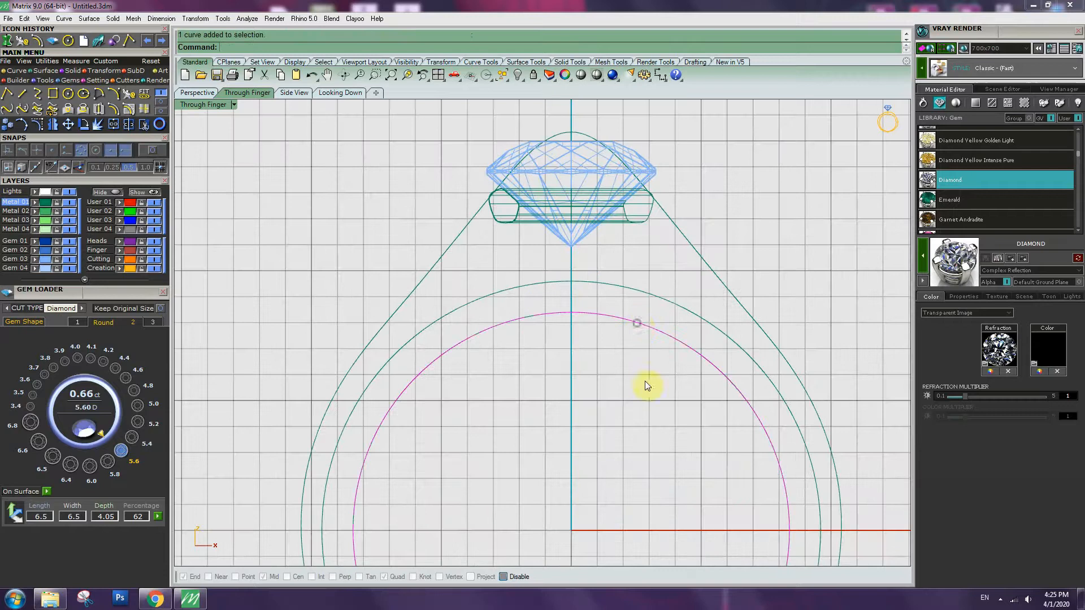
pyautogui.moveTo(635, 375)
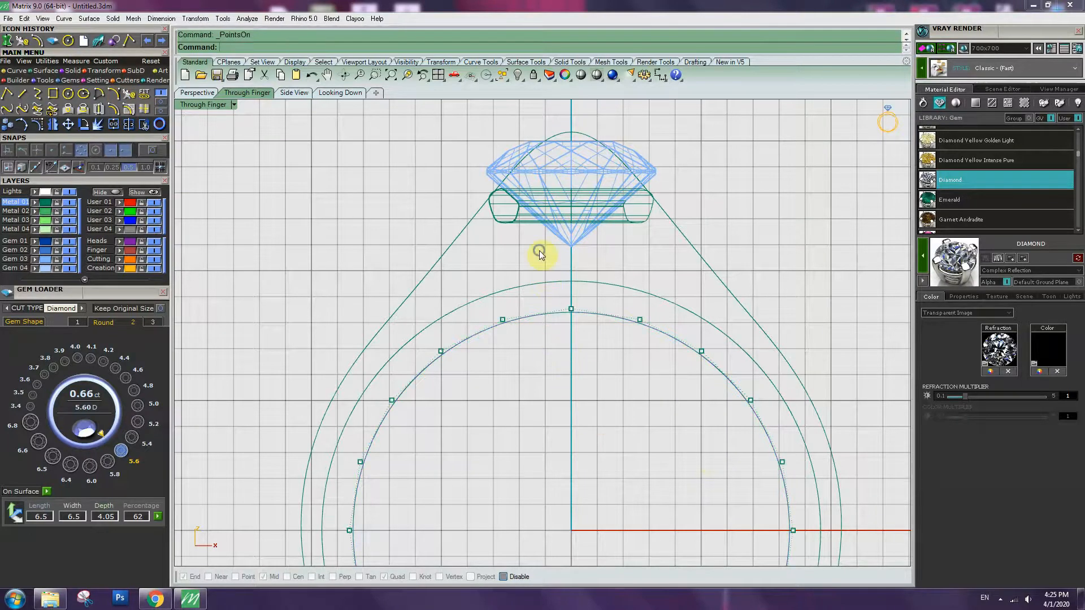
# Pull the inner curve's top and neighbouring points up into inner shoulders toward the setting
pyautogui.click(539, 435)
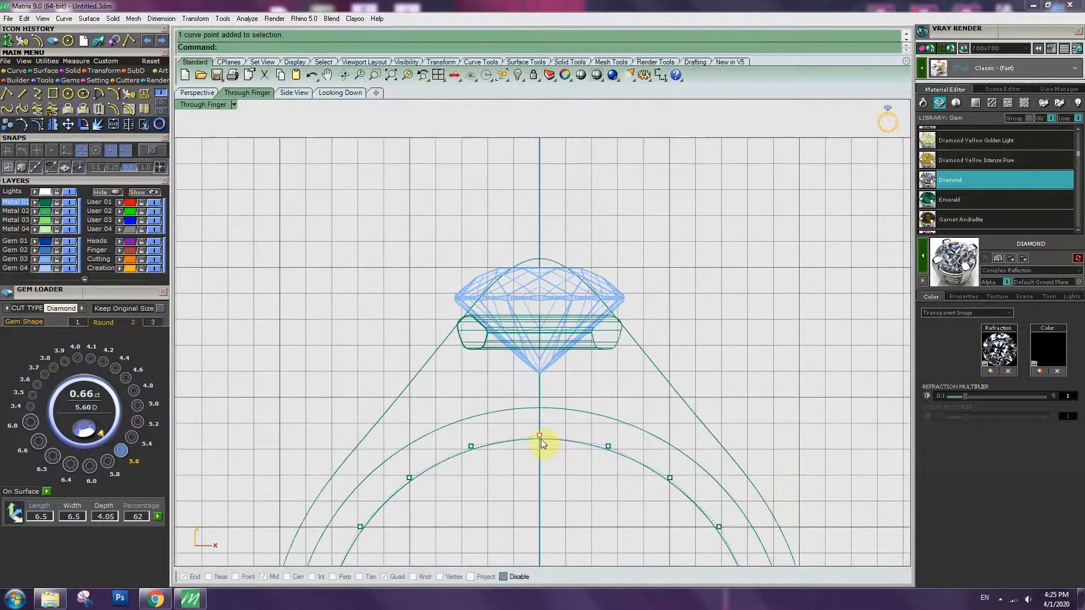
pyautogui.moveTo(539, 435); pyautogui.dragTo(553, 277)
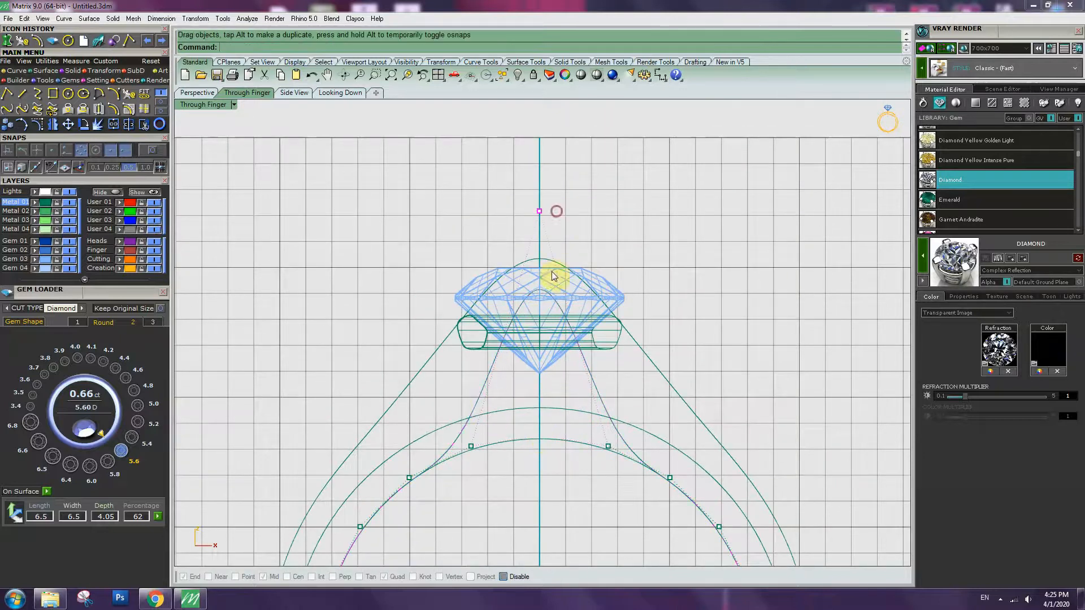
pyautogui.click(607, 448)
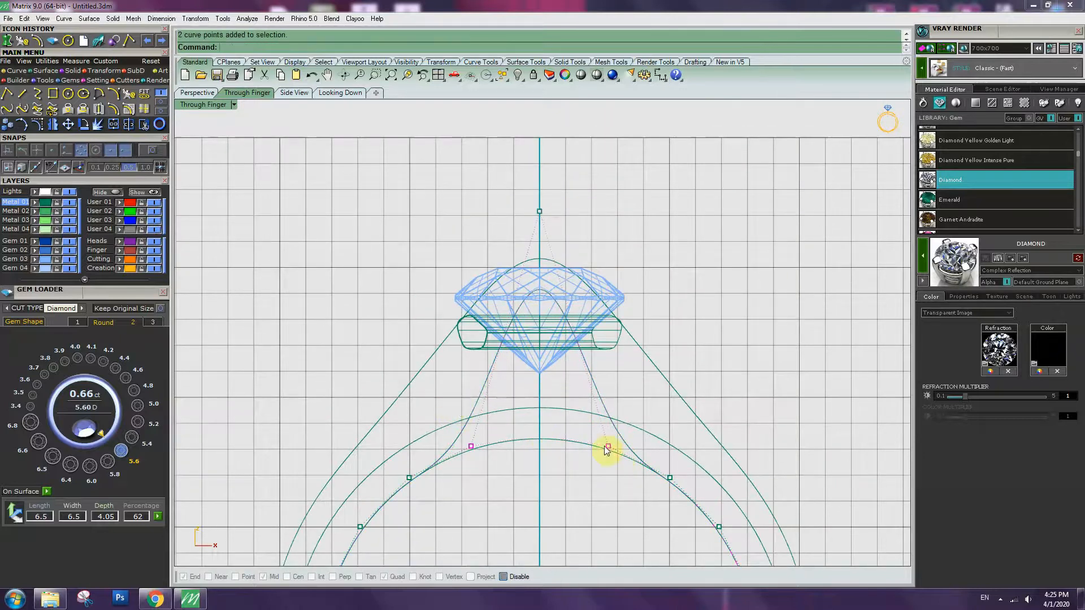
pyautogui.moveTo(607, 448); pyautogui.dragTo(614, 386)
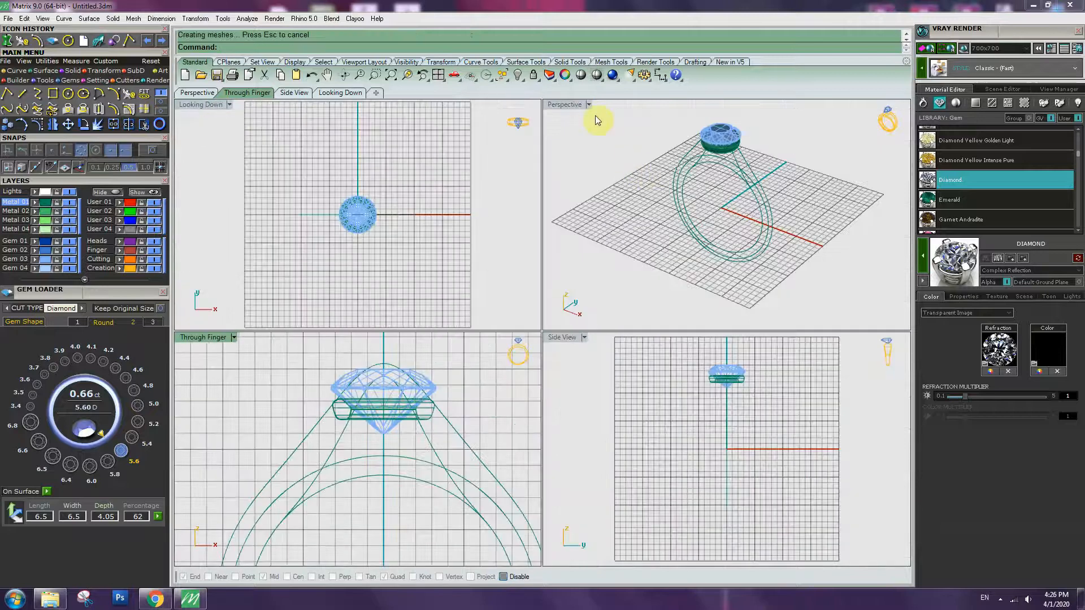
# Draw a vertical diameter circle at the band bottom and rebuild its points
pyautogui.moveTo(597, 117); pyautogui.dragTo(758, 249)
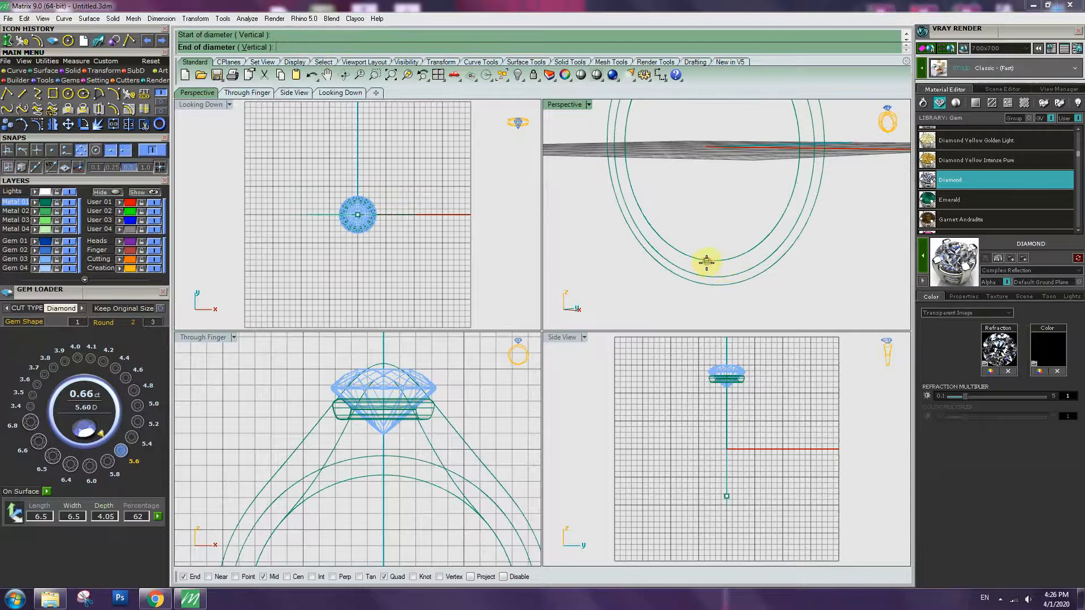
pyautogui.click(706, 261)
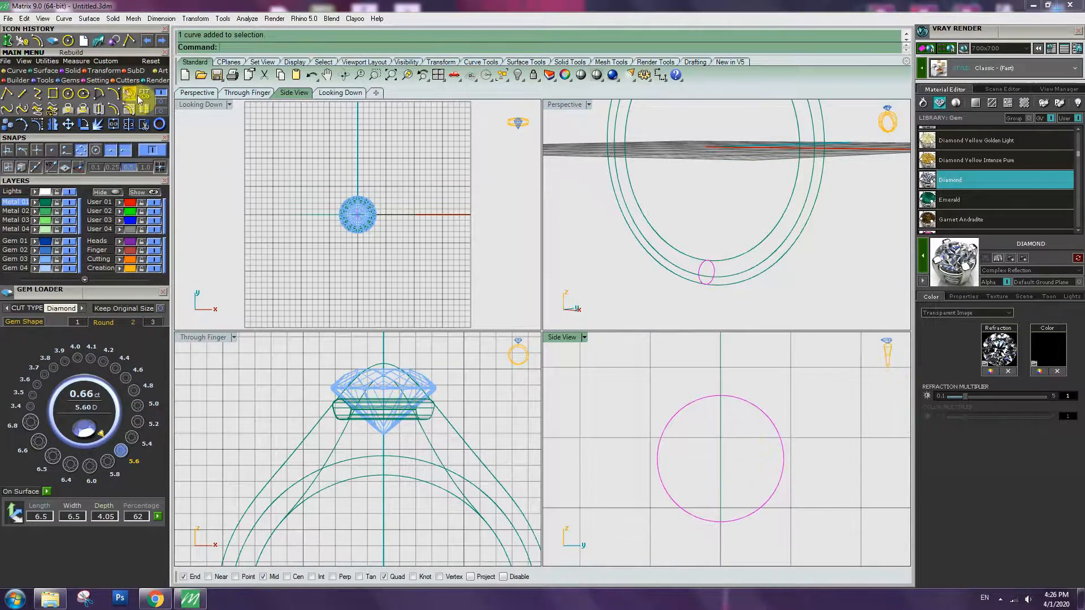
pyautogui.click(136, 96)
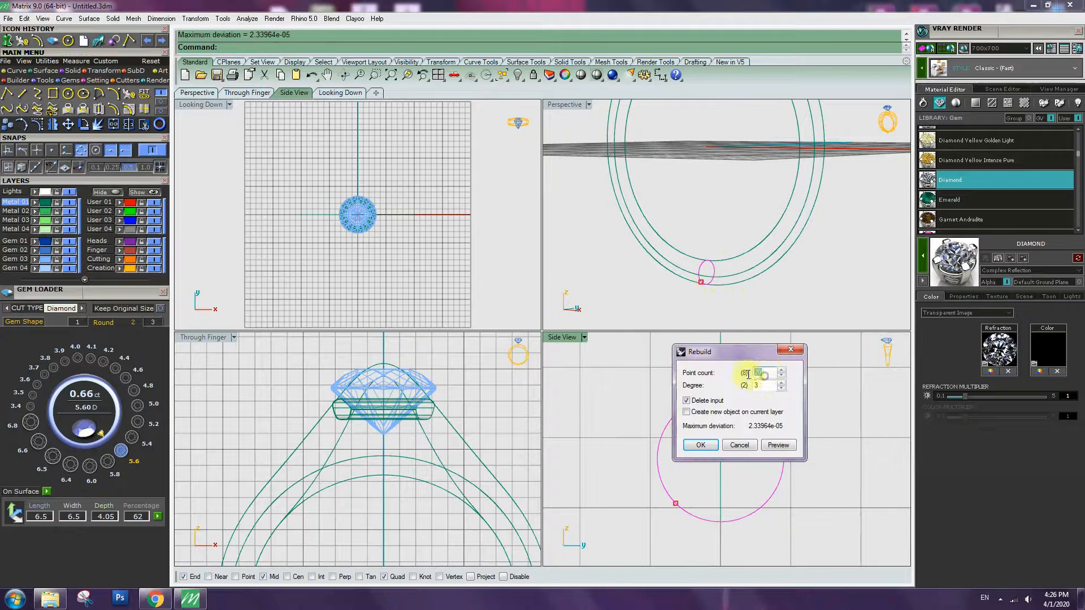
pyautogui.click(699, 445)
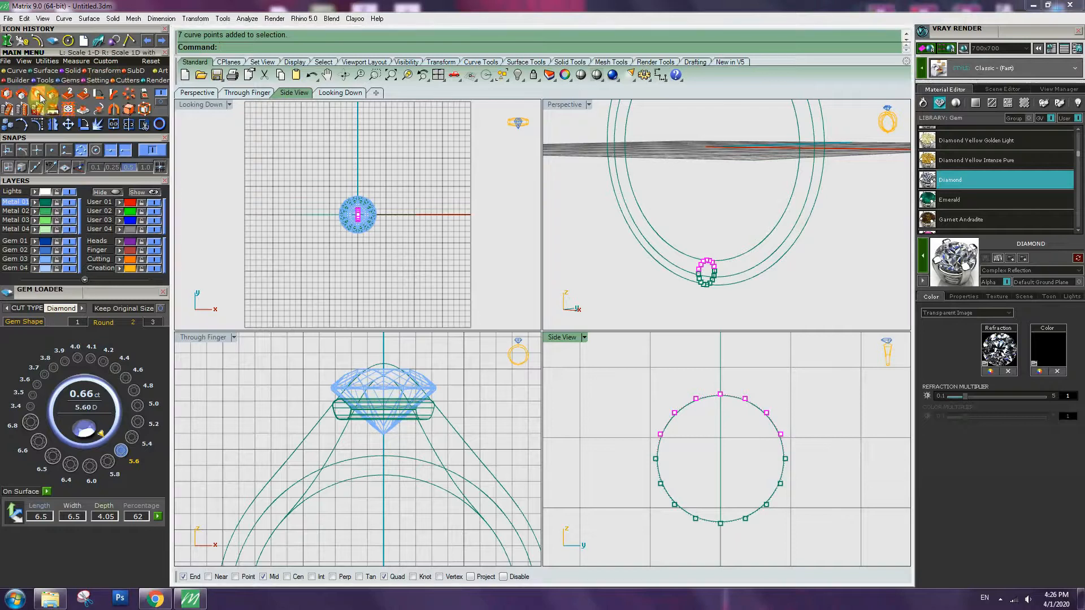
# Stretch the cross-section circle's top points into a rounded-square shank profile
pyautogui.click(722, 398)
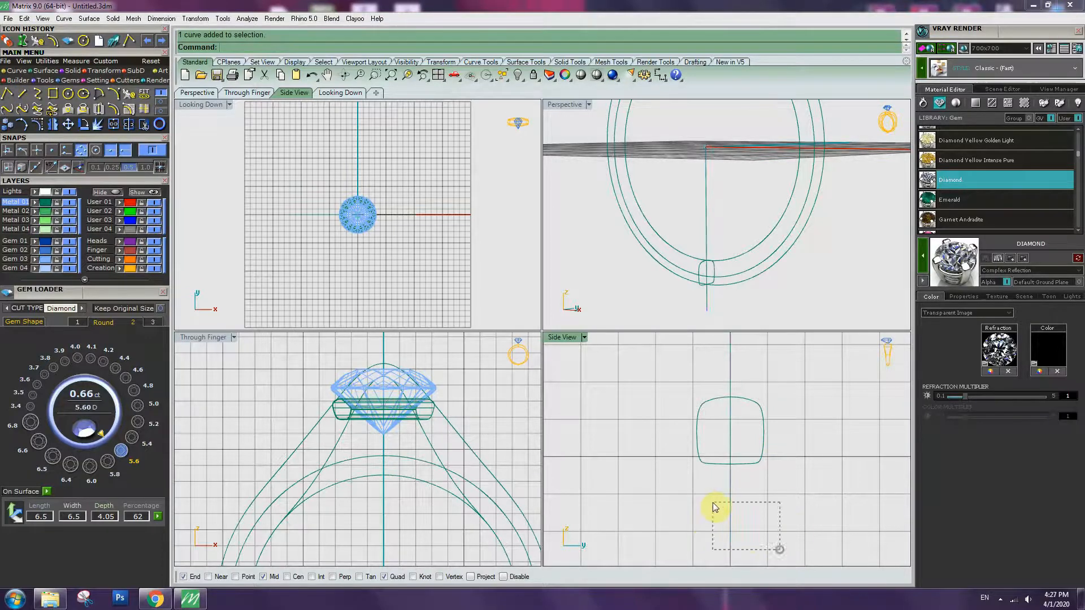
# Offset the rounded-square profile and scale it one-dimensionally from its top Quad point
pyautogui.click(116, 110)
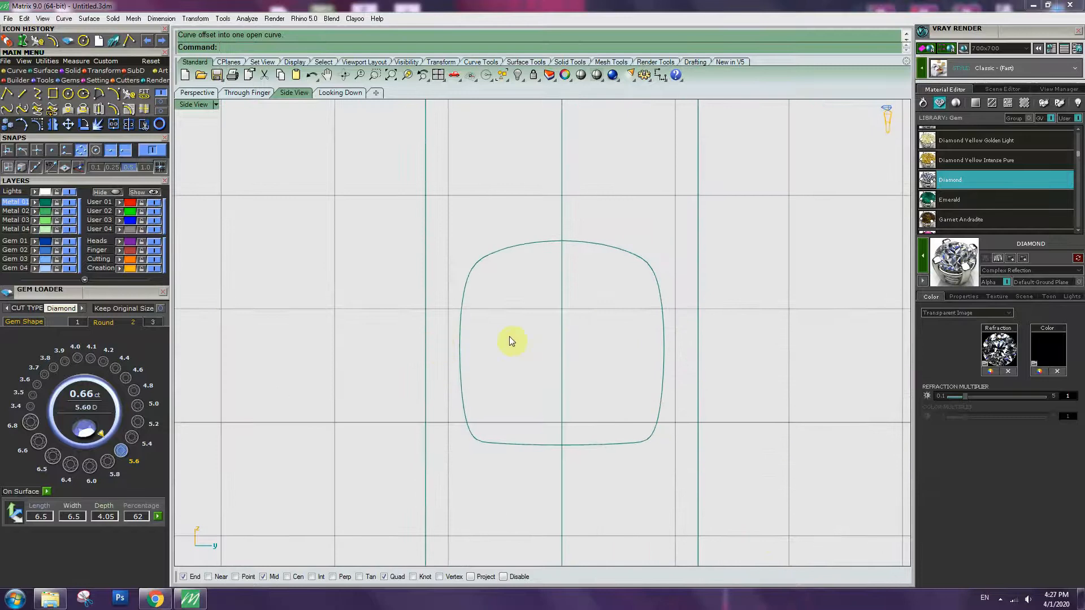
pyautogui.moveTo(662, 338)
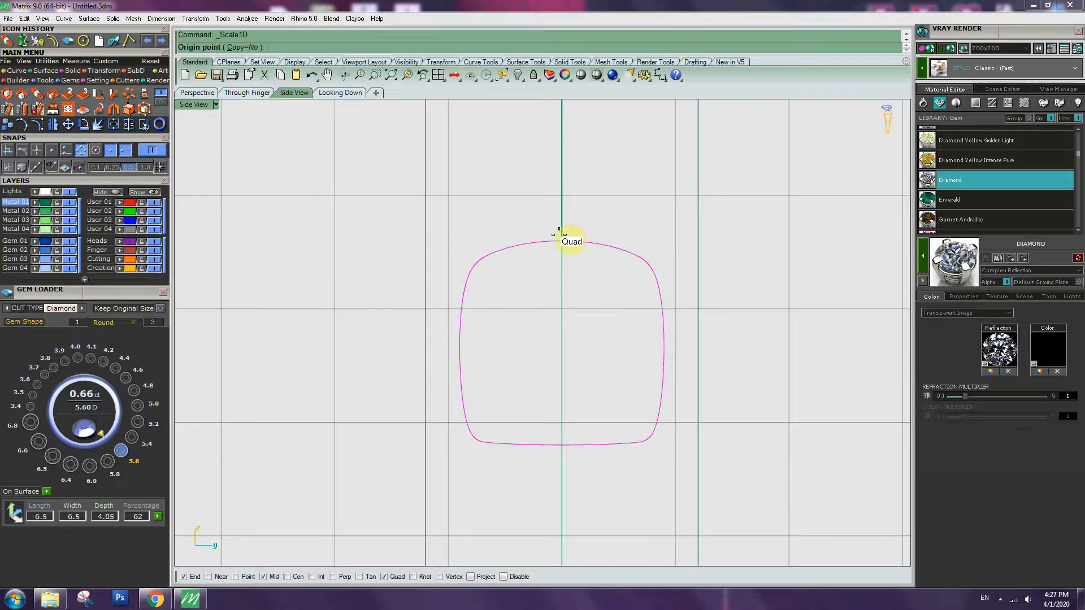
pyautogui.click(561, 241)
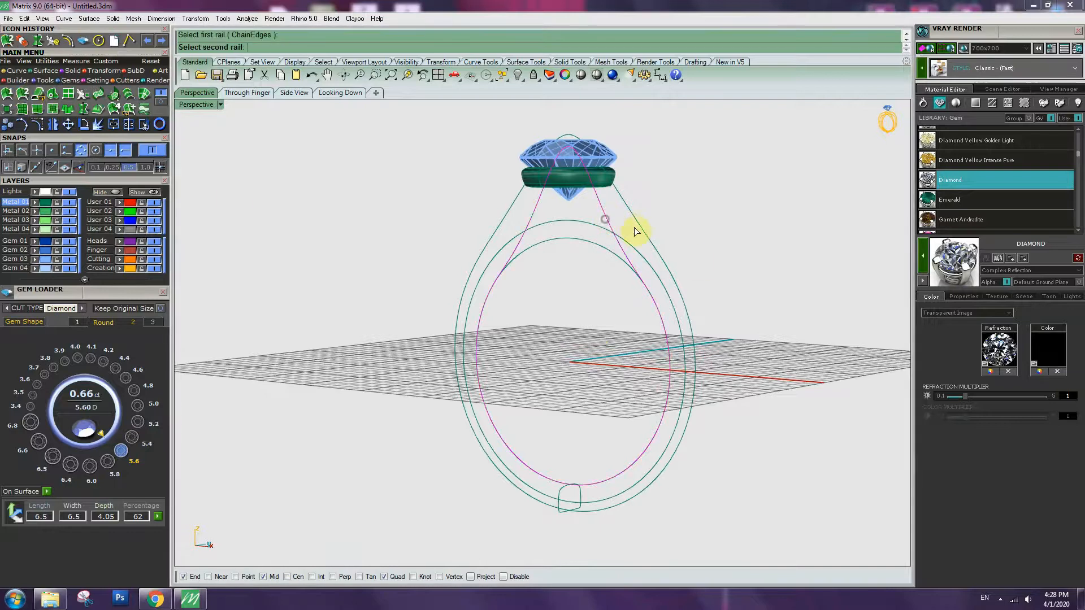
# Sweep the rounded profile along both rails as a closed sweep
pyautogui.click(604, 219)
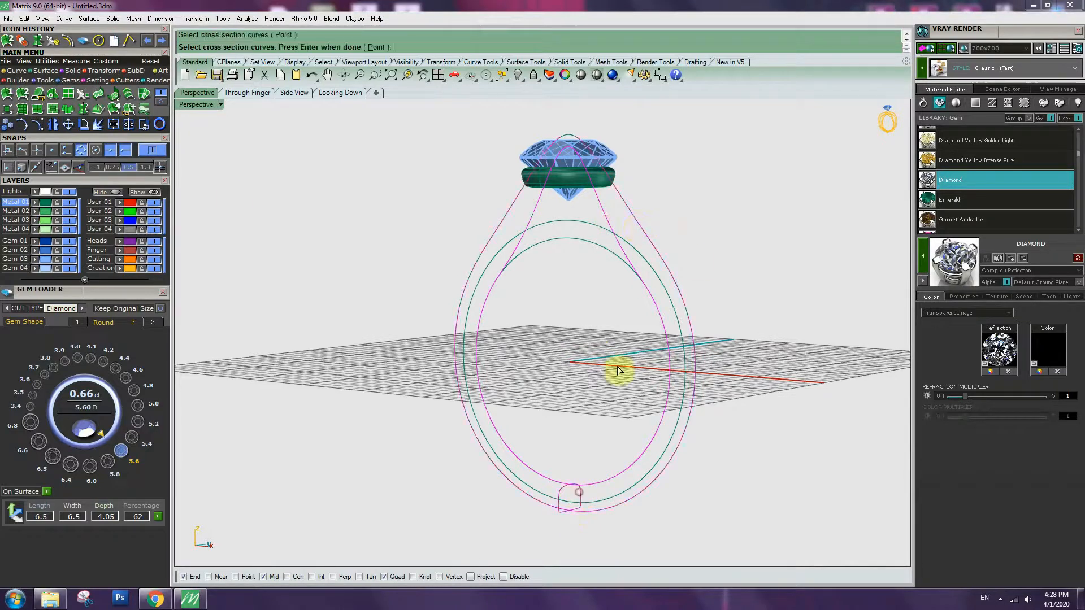
pyautogui.click(617, 364)
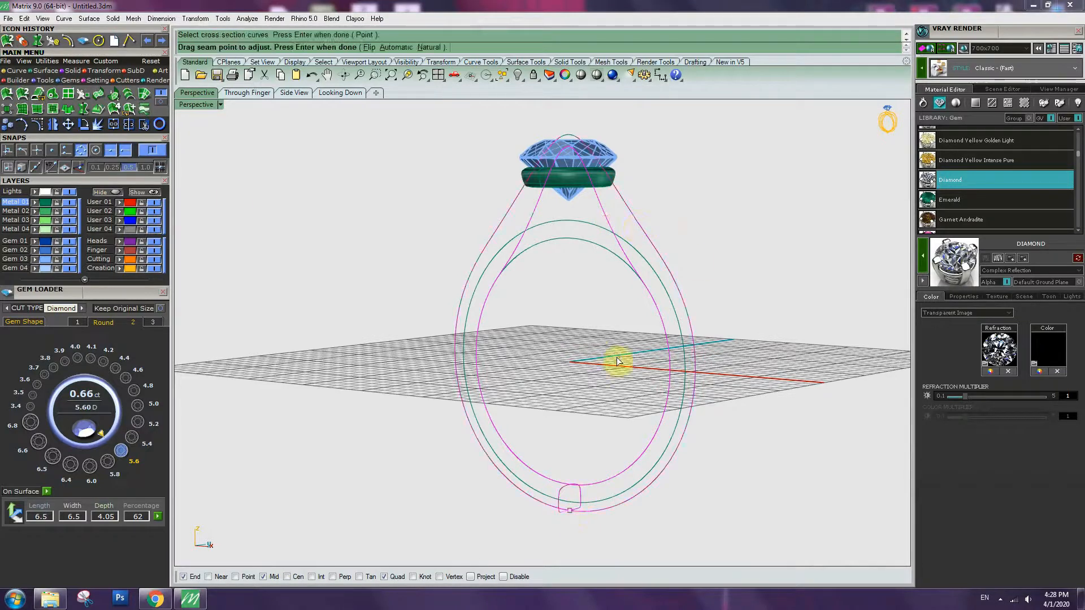
pyautogui.press('Enter')
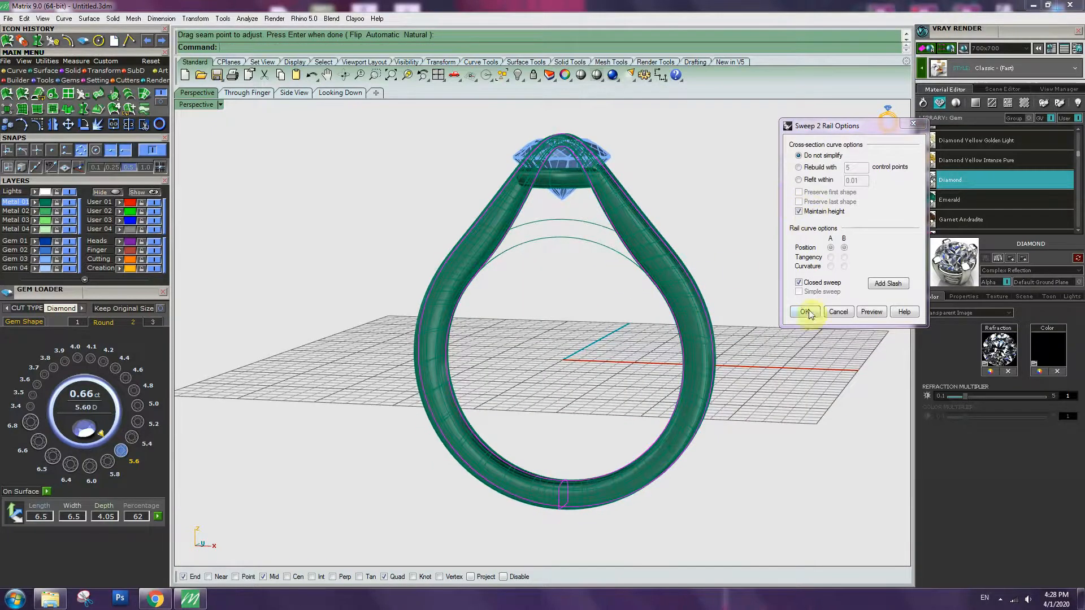
pyautogui.click(804, 312)
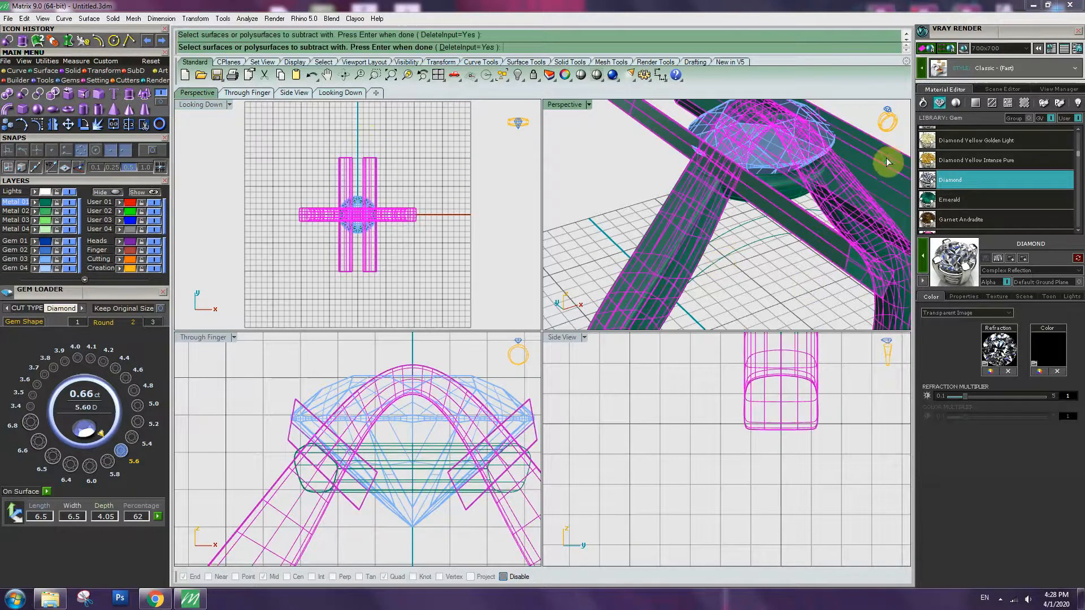
# Subtract the cutter bars from the shank, add a split line, and delete leftover construction curves
pyautogui.click(753, 216)
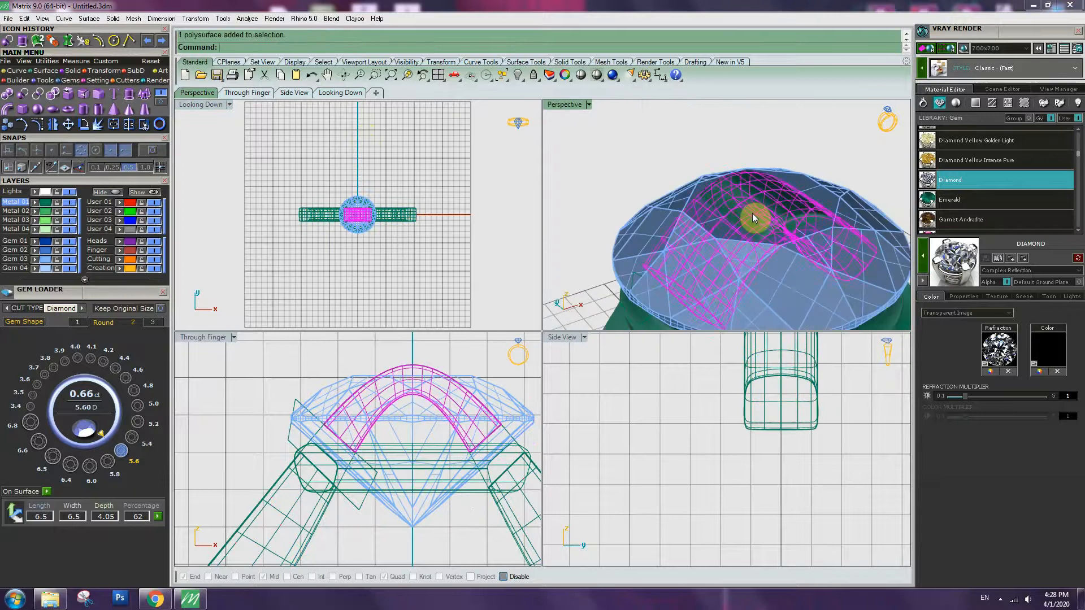
pyautogui.press('Delete')
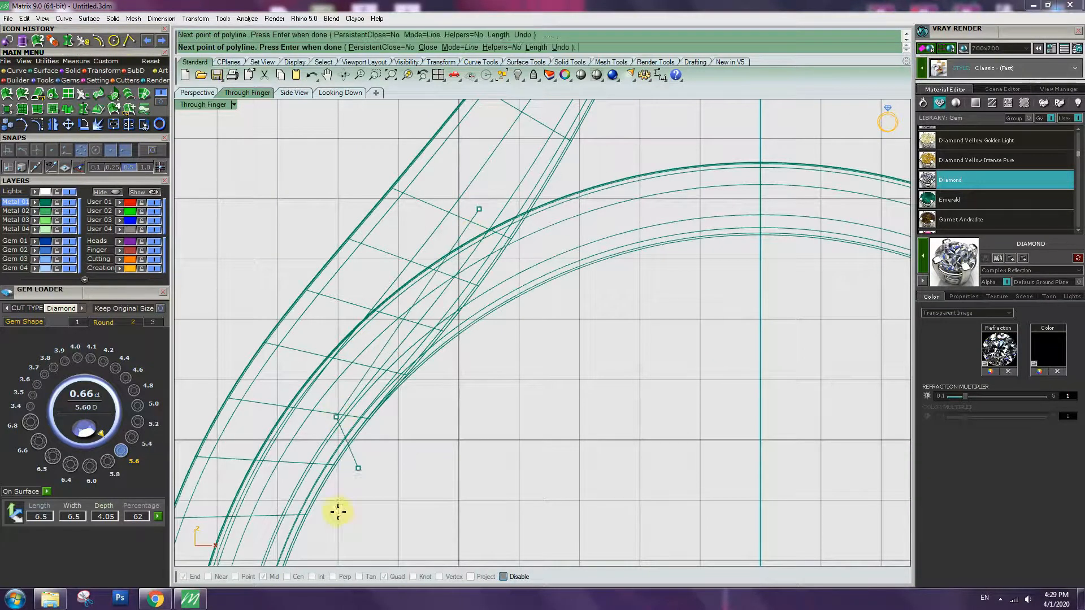
pyautogui.click(477, 204)
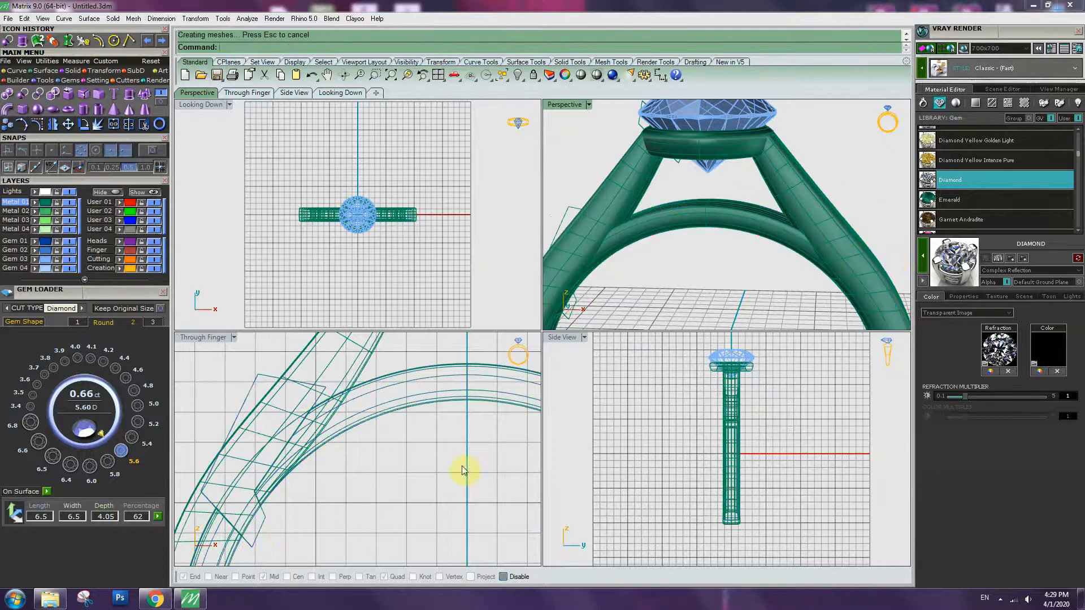
pyautogui.click(369, 456)
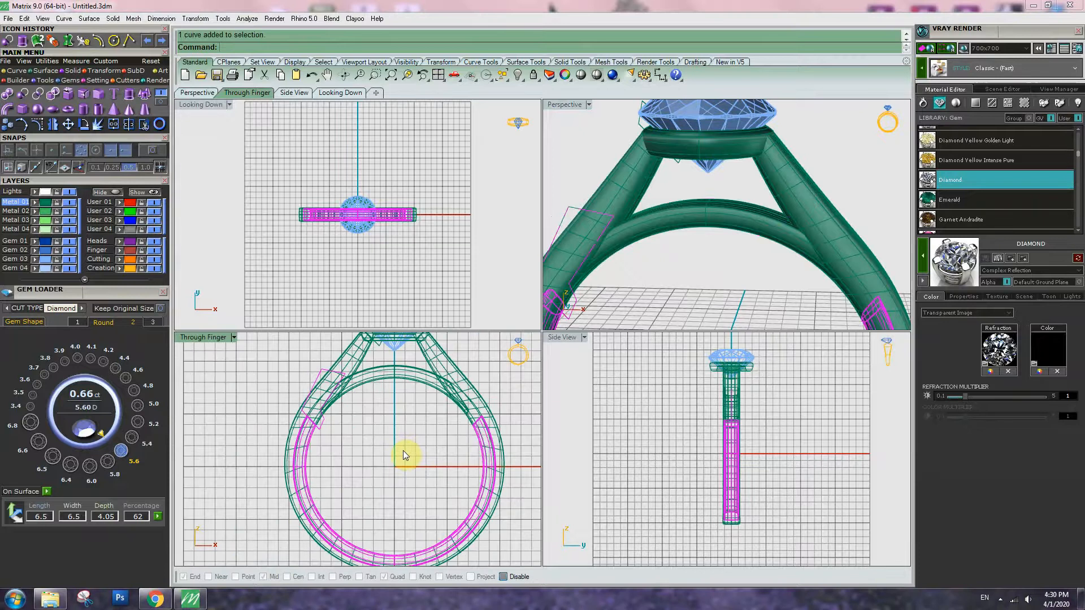
pyautogui.press('Delete')
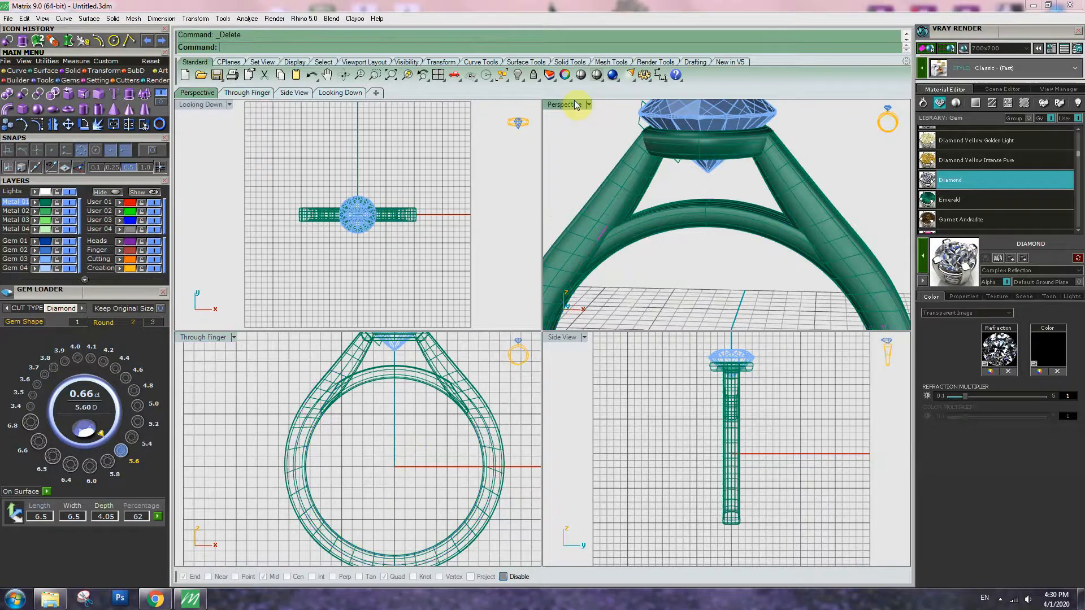
# Draw a rebuilt circle on the lower inner band to form the bridge collar
pyautogui.doubleClick(561, 93)
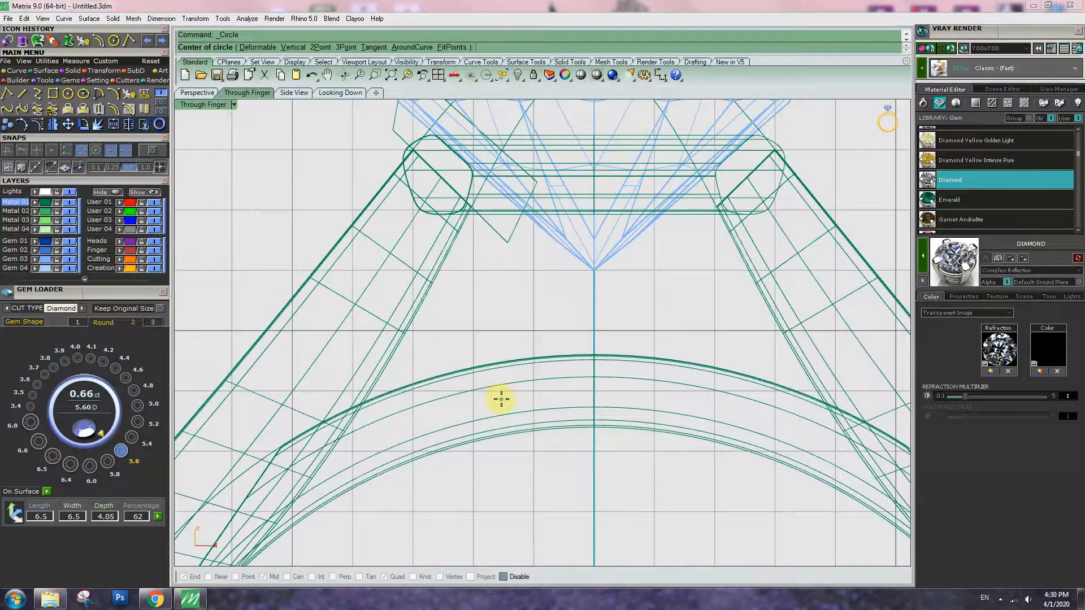
pyautogui.click(499, 400)
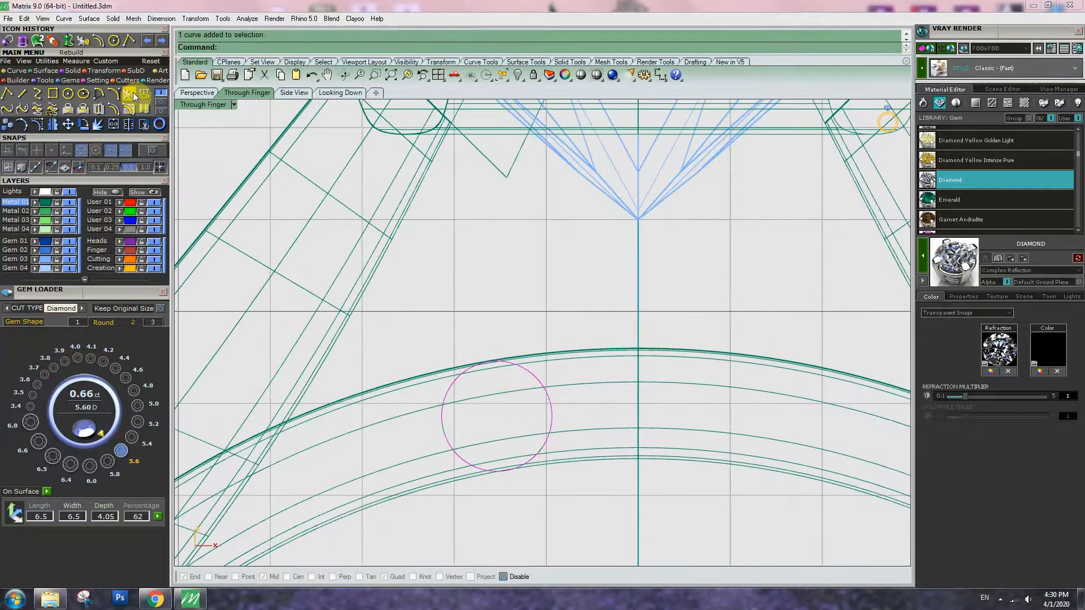
pyautogui.click(135, 96)
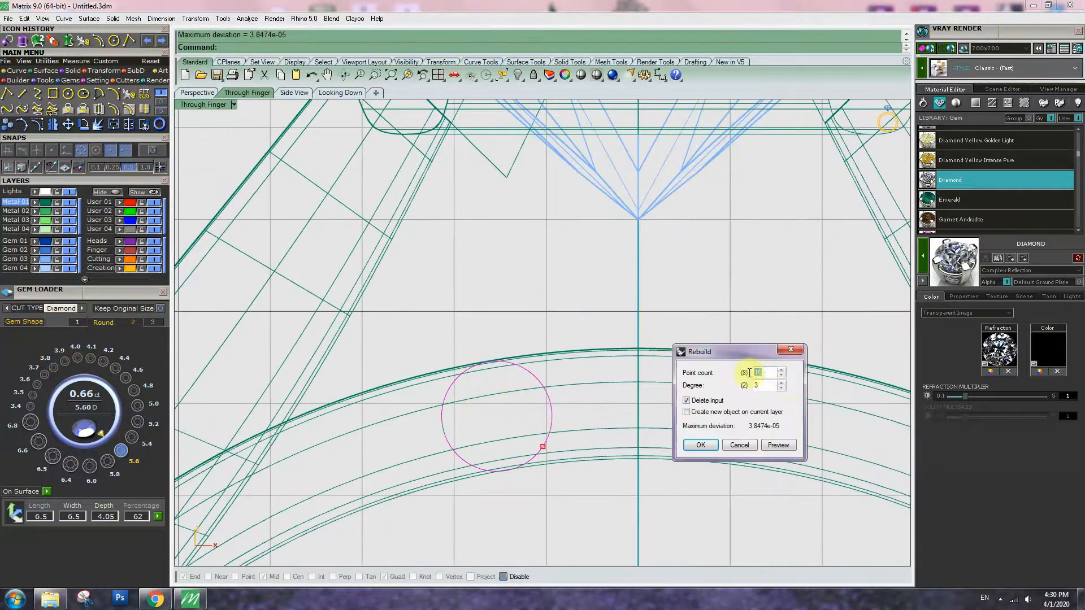
pyautogui.click(699, 444)
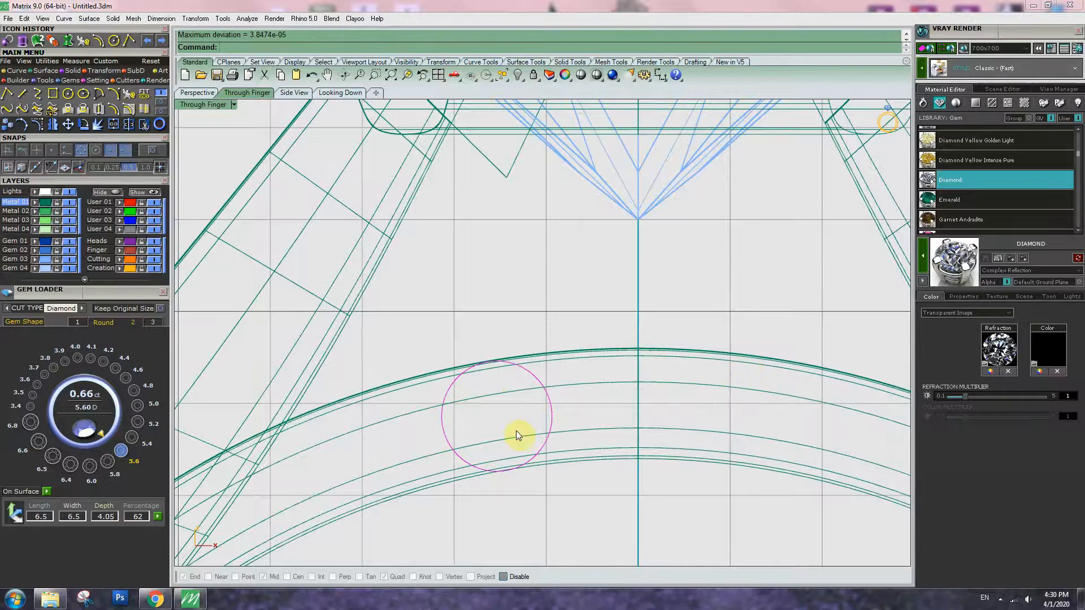
pyautogui.click(557, 357)
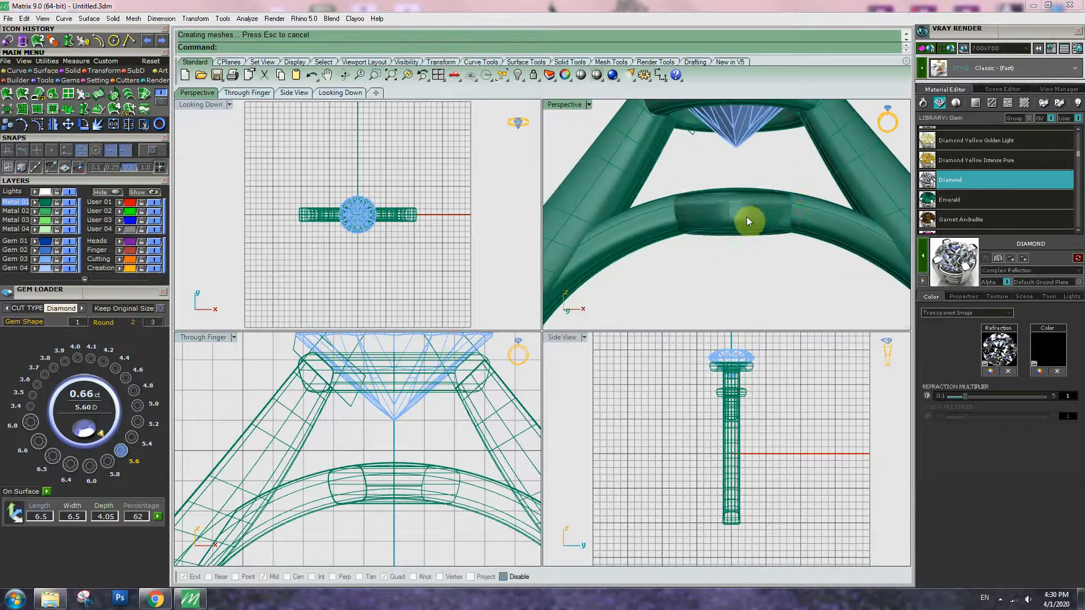
# Cage-edit the bridge piece with 4 points, dragging points to widen and bend it along the band
pyautogui.click(747, 222)
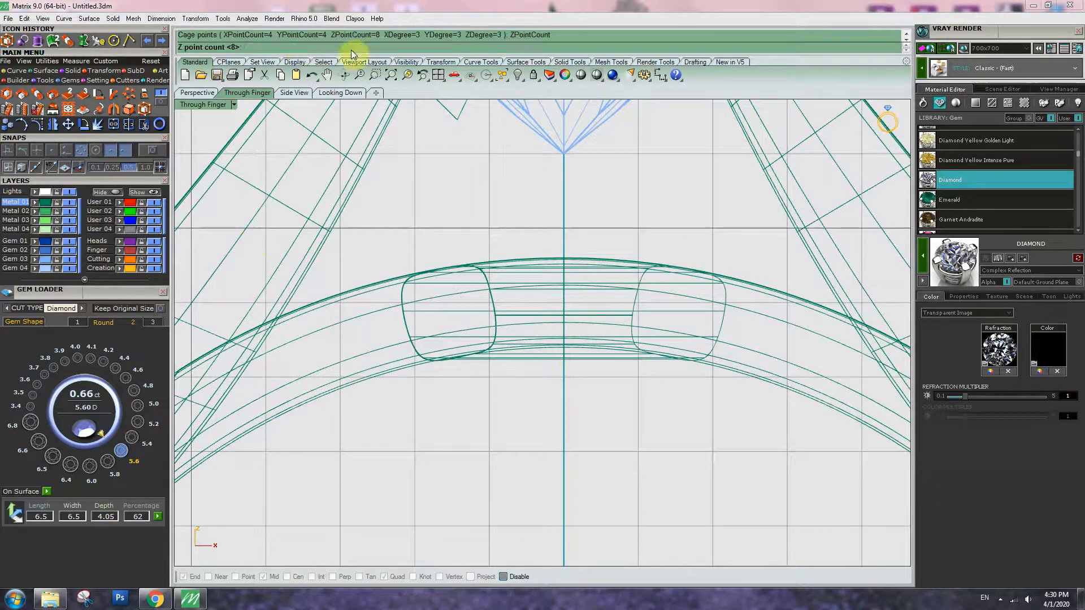
pyautogui.write('4')
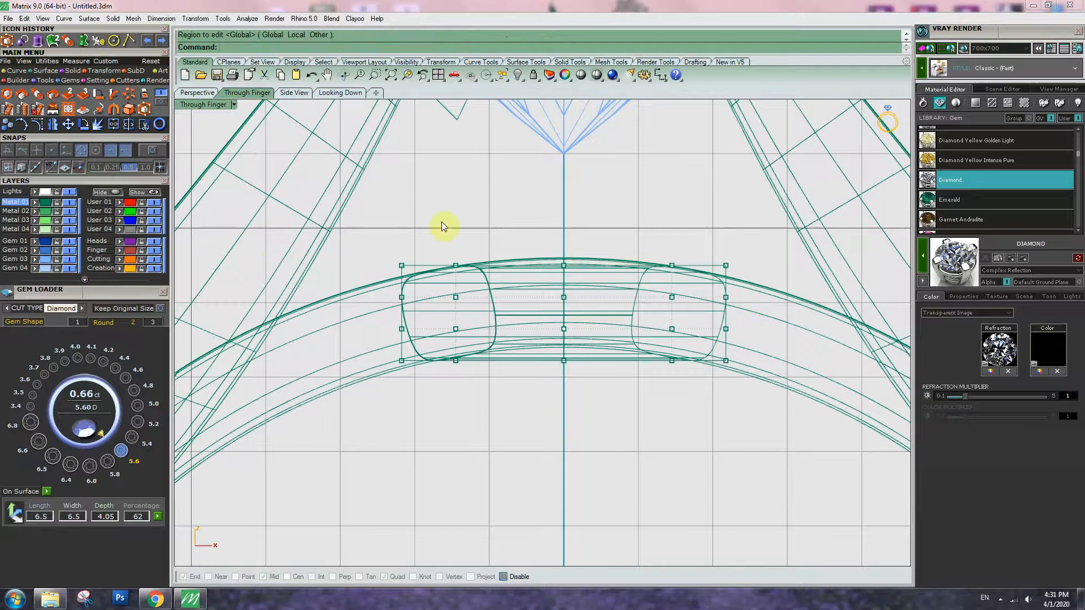
pyautogui.click(563, 265)
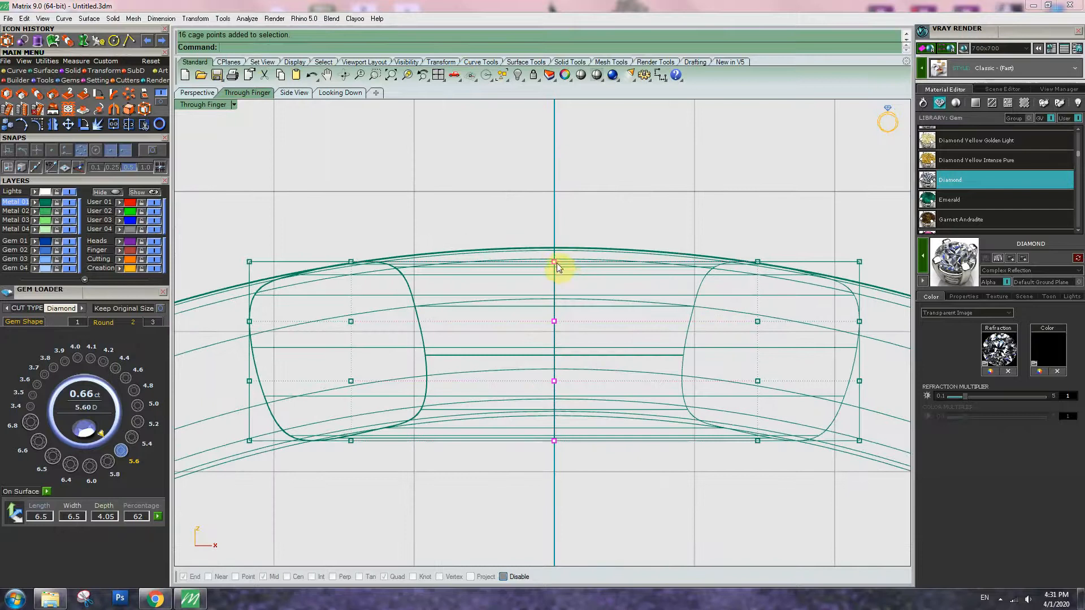
pyautogui.moveTo(554, 269); pyautogui.dragTo(554, 235)
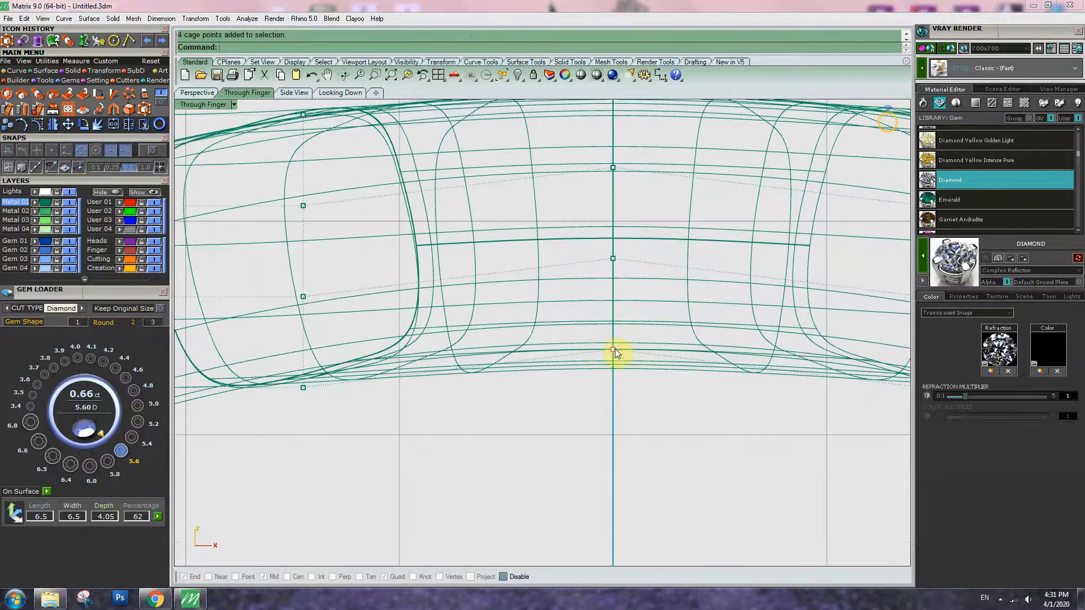
pyautogui.moveTo(616, 352); pyautogui.dragTo(612, 311)
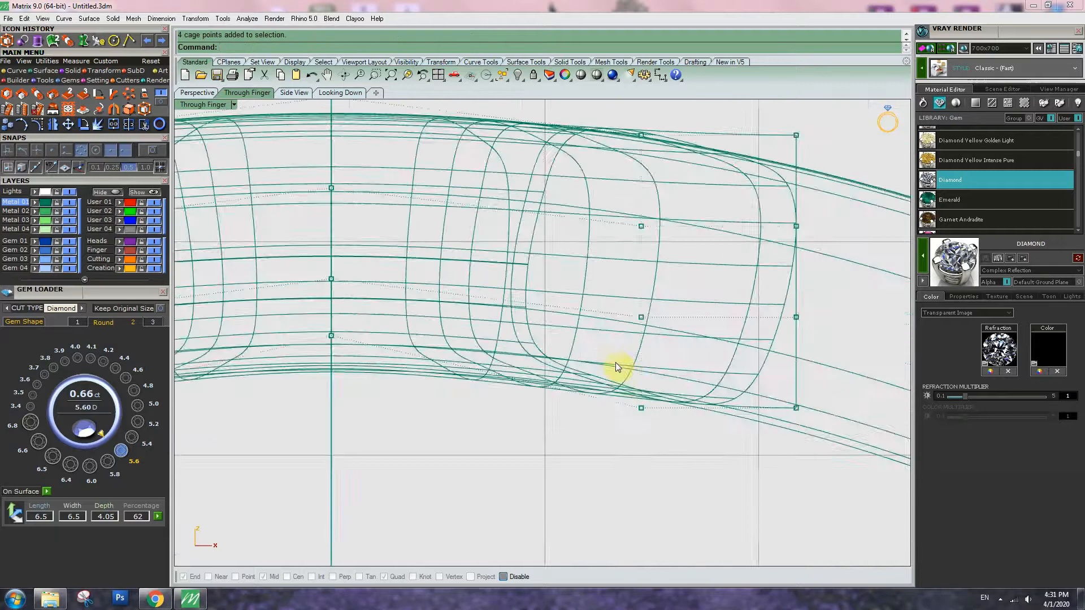
pyautogui.moveTo(616, 366); pyautogui.dragTo(640, 395)
pyautogui.write('0')
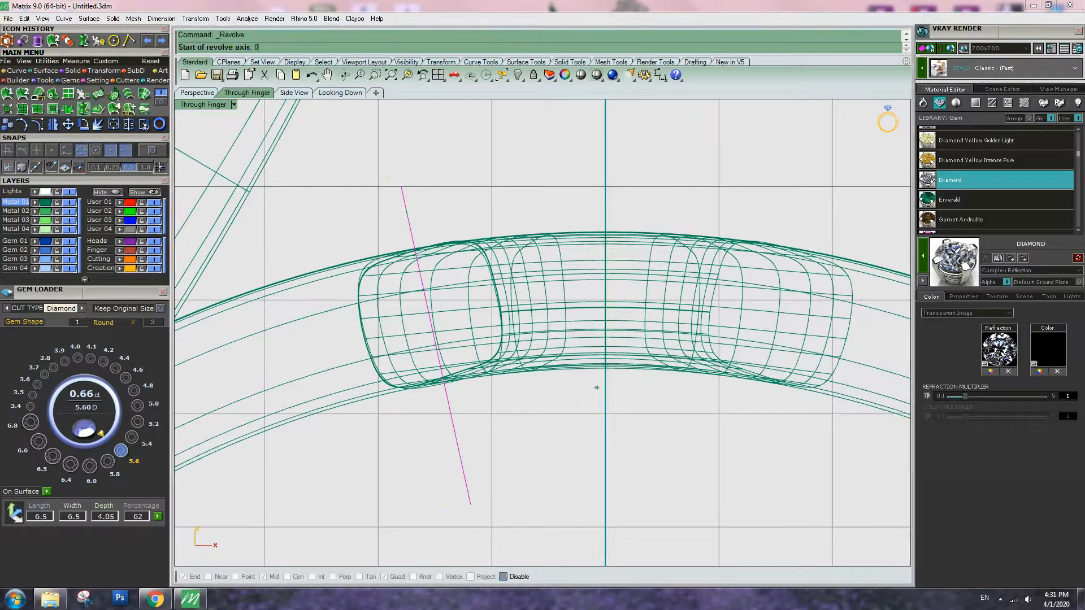
# Revolve a cone-shaped head beneath the diamond and cap its open ends
pyautogui.click(707, 463)
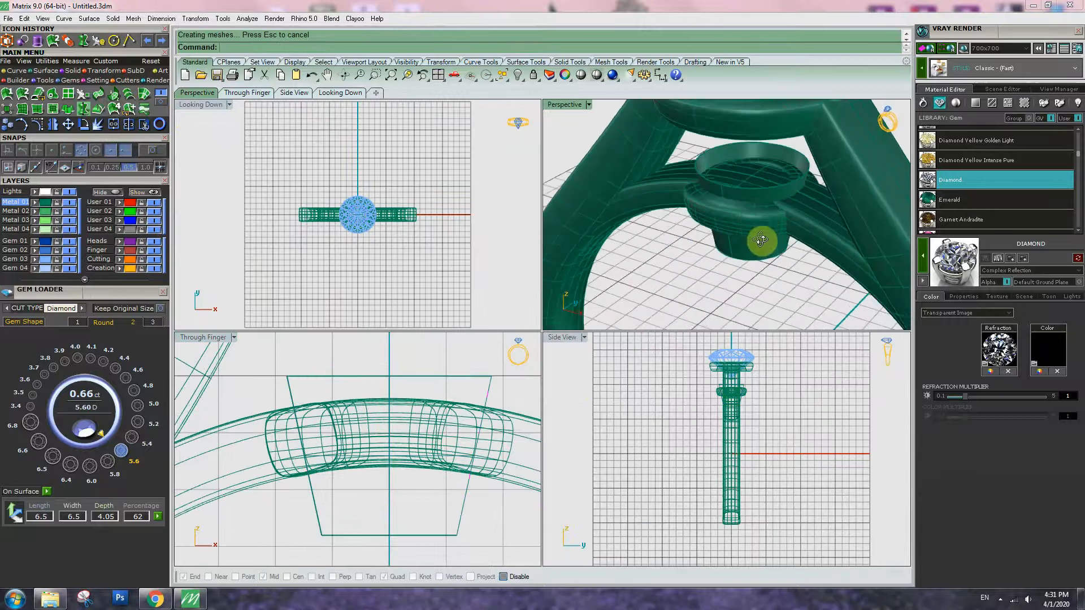
pyautogui.click(761, 240)
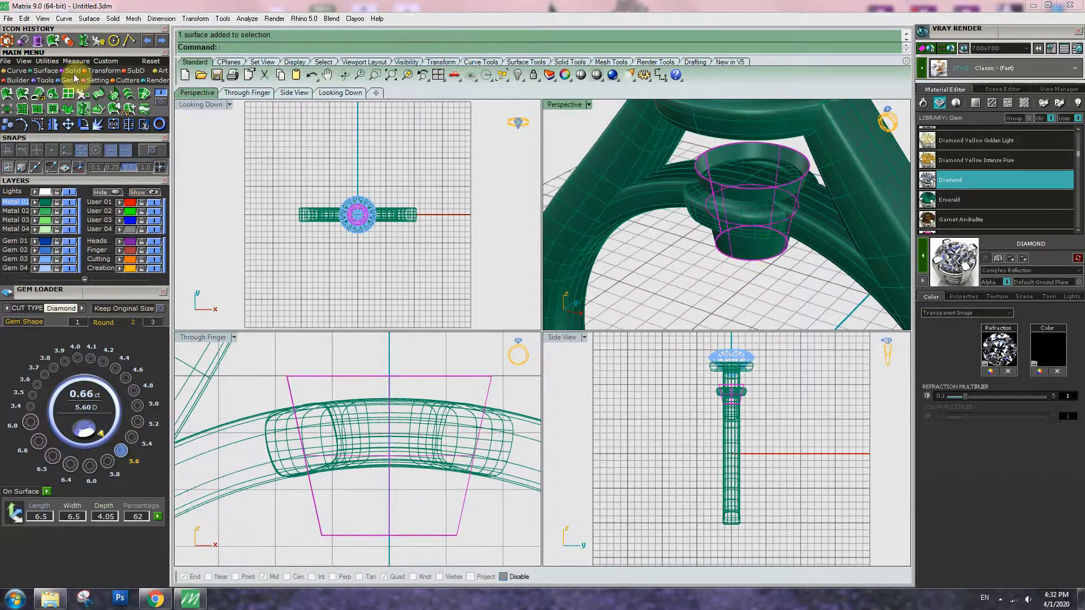
pyautogui.moveTo(68, 96)
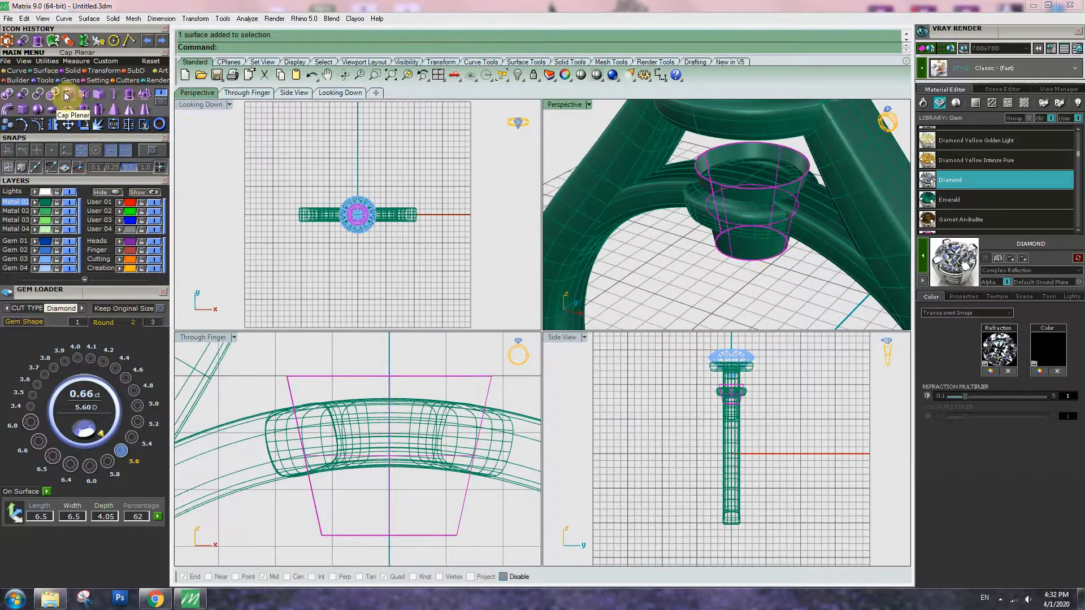
pyautogui.click(67, 97)
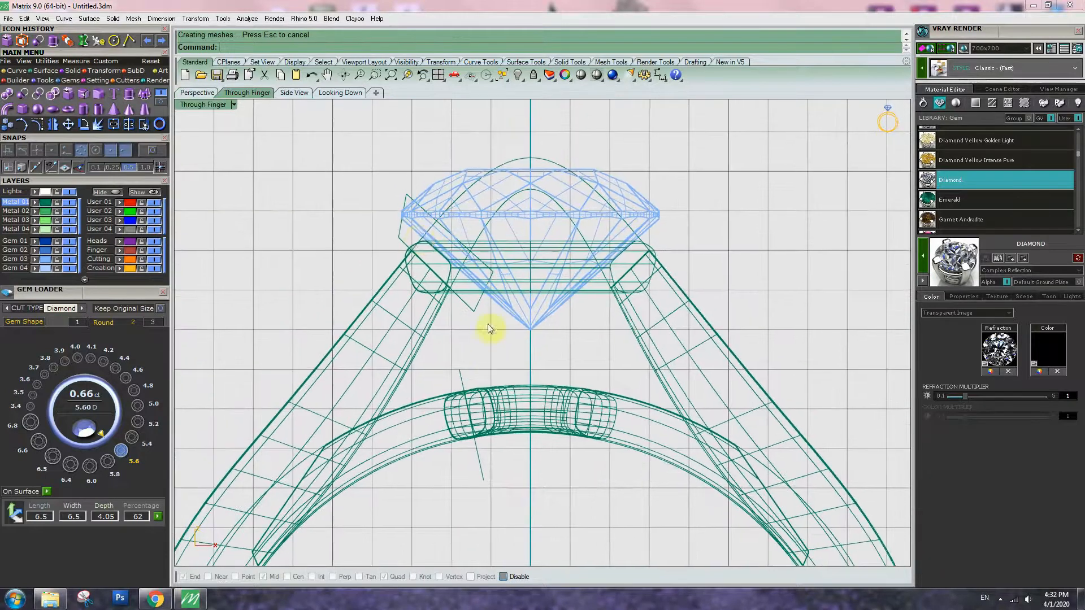
# Draw and pipe the prong path, rebuild it to 5 points, and bend it beside the stone
pyautogui.click(408, 238)
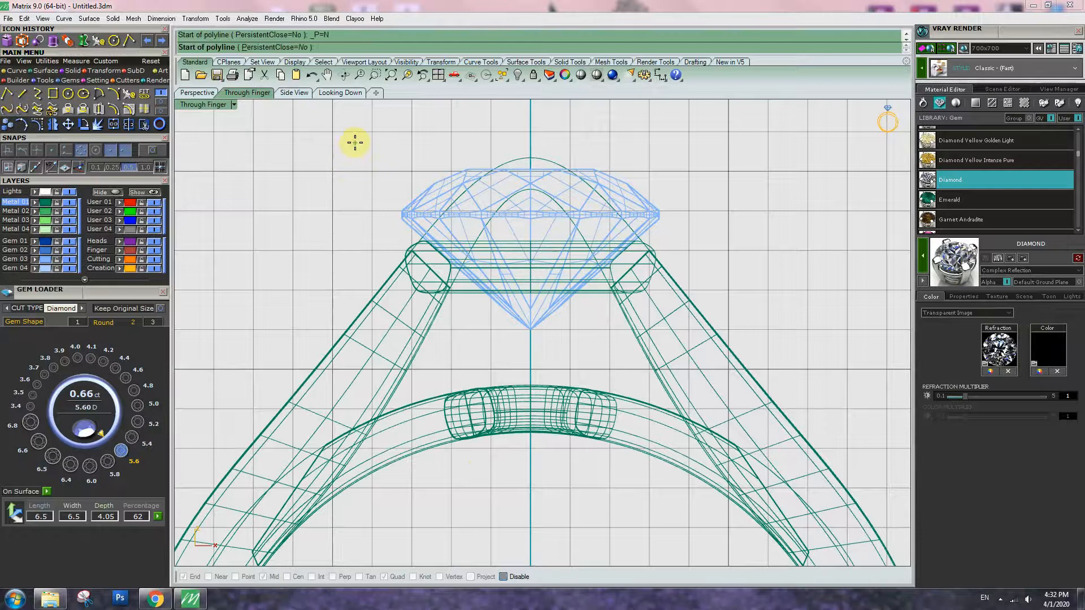
pyautogui.click(355, 143)
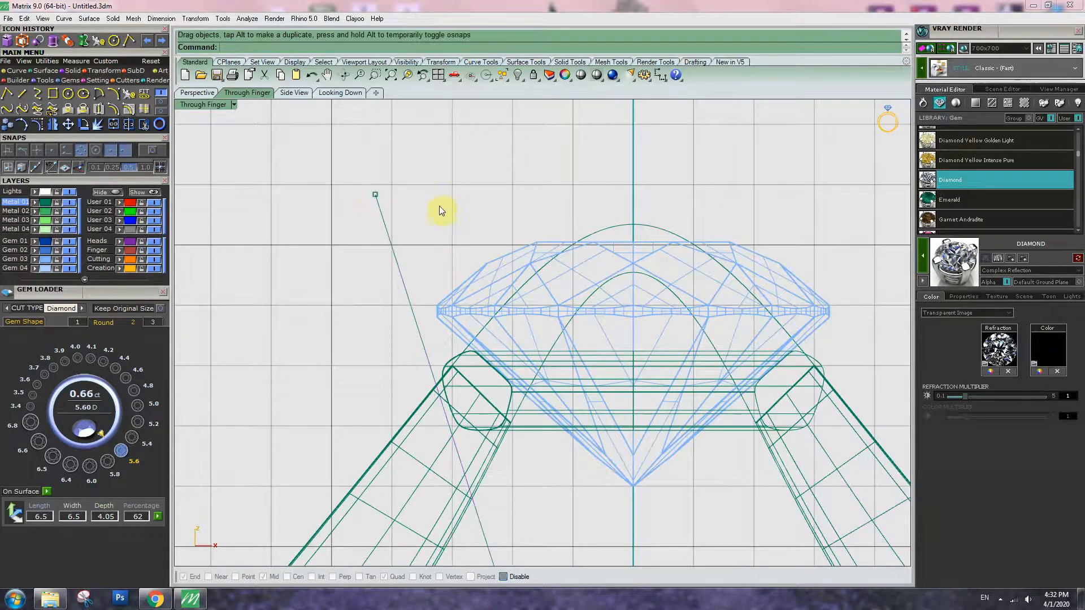
pyautogui.click(443, 211)
pyautogui.write('1')
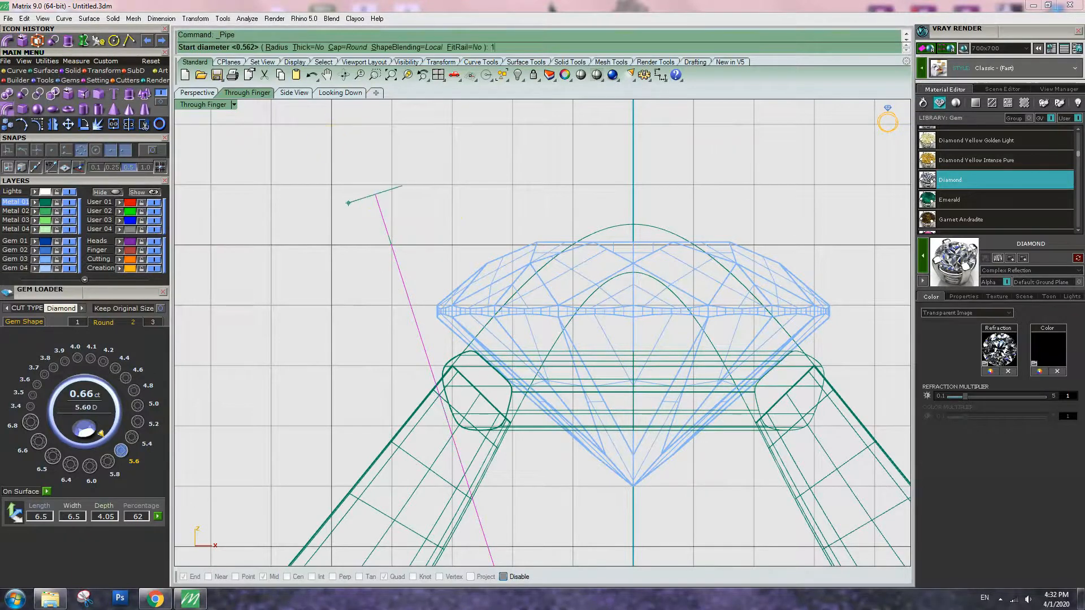
pyautogui.click(330, 145)
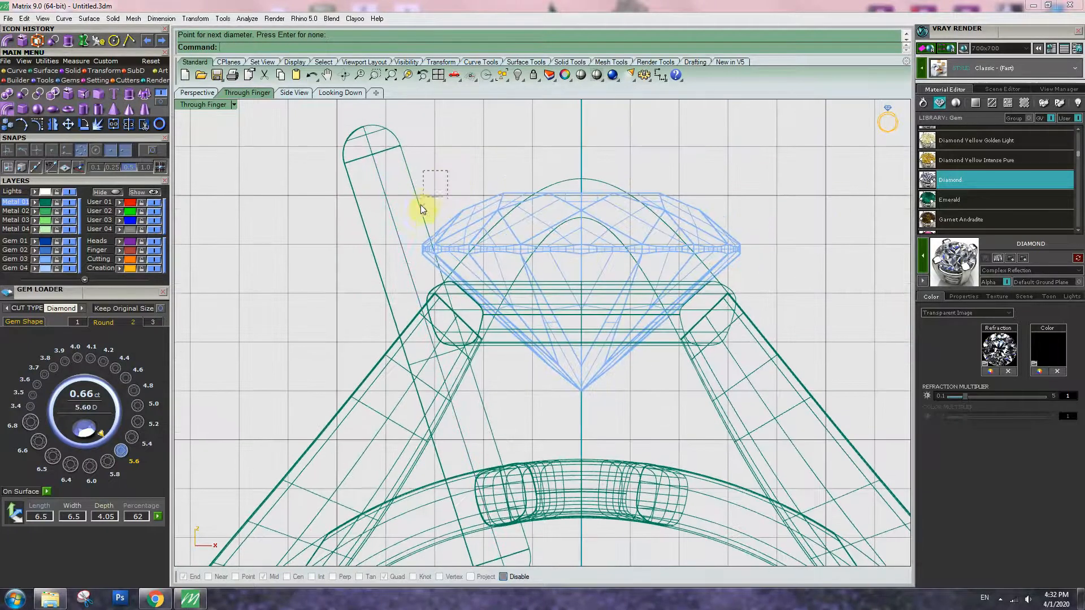
pyautogui.press('Delete')
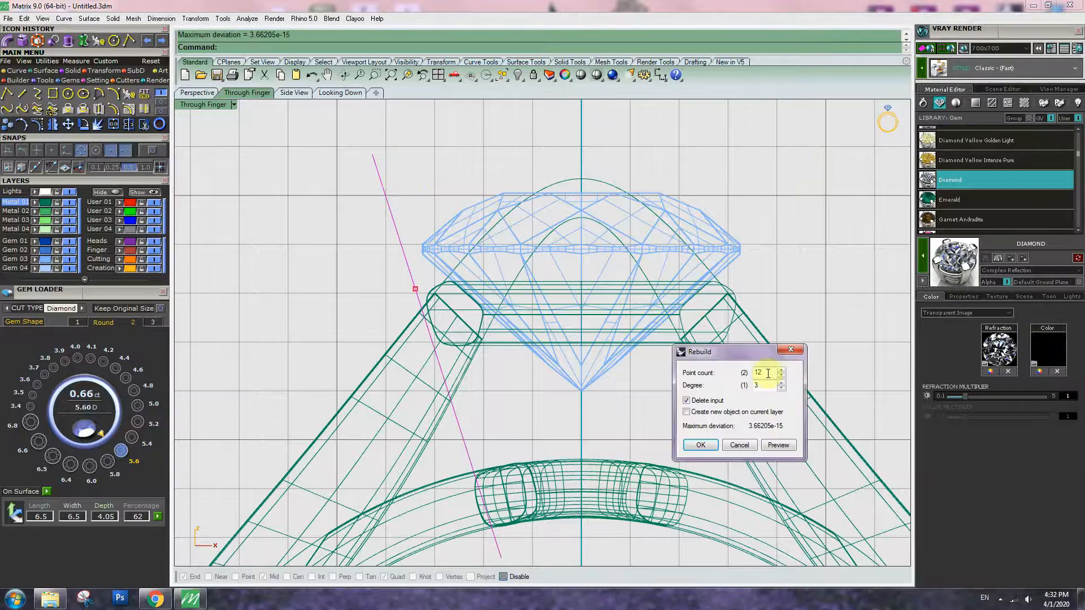
pyautogui.write('5')
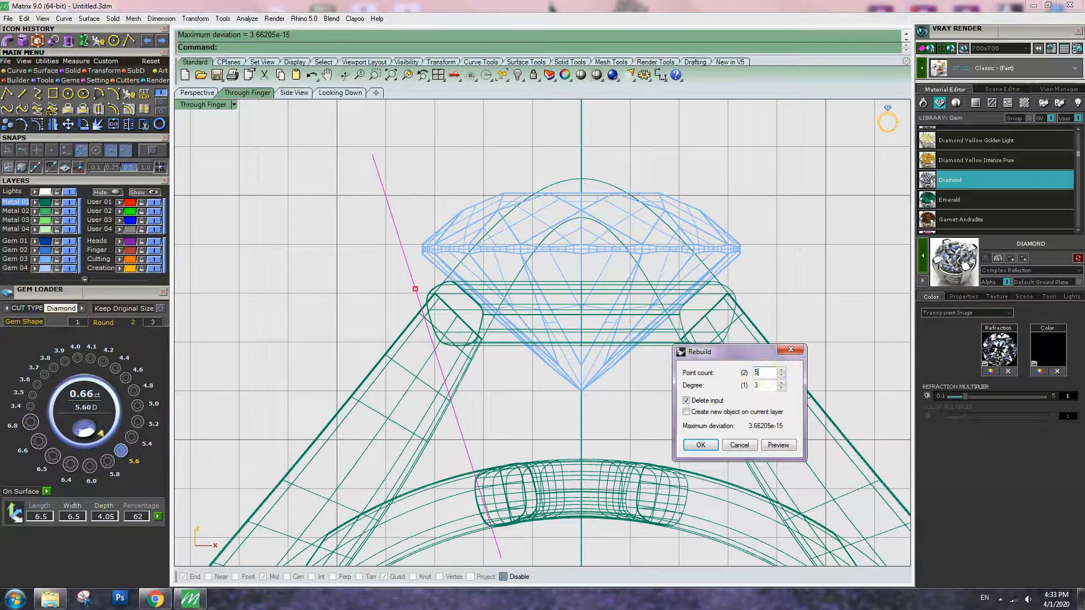
pyautogui.click(700, 444)
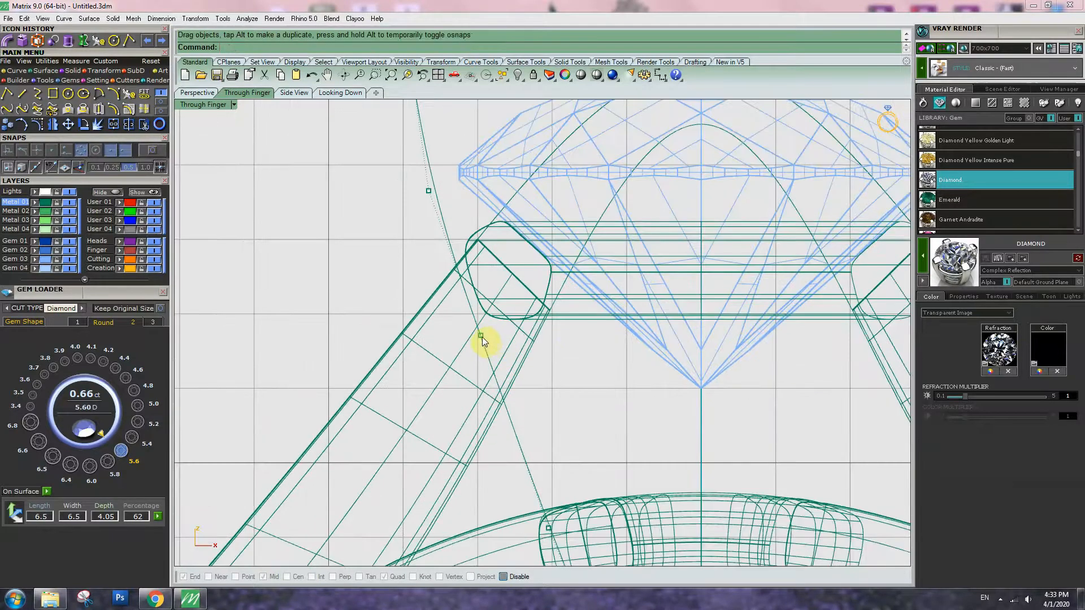
pyautogui.moveTo(485, 339); pyautogui.dragTo(503, 327)
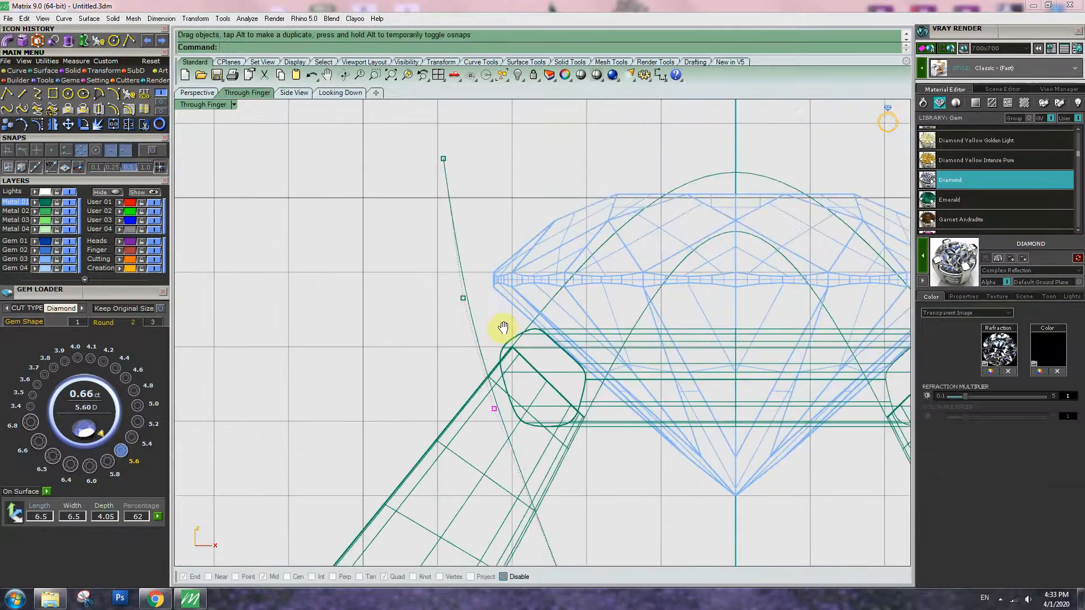
pyautogui.moveTo(503, 326); pyautogui.dragTo(522, 233)
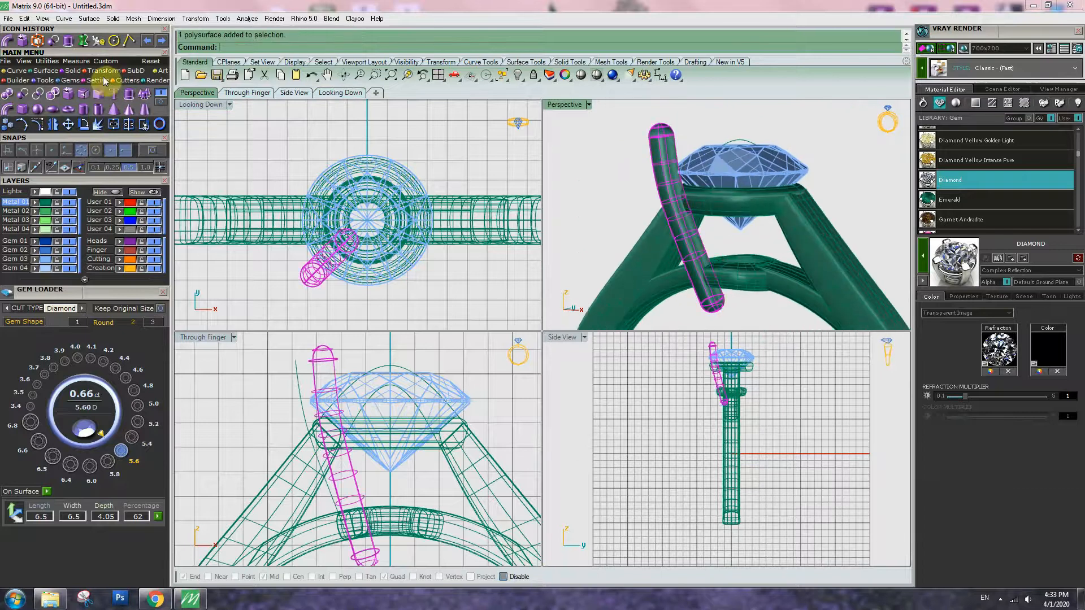
# Polar-array the prong around the stone's center into 4 copies over 360 degrees
pyautogui.click(106, 83)
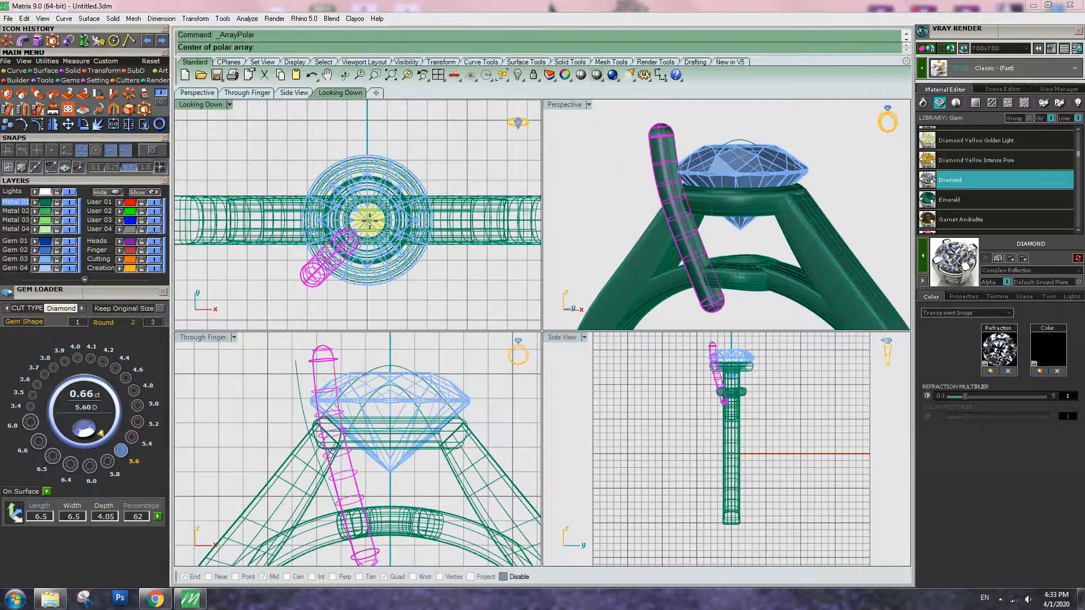
pyautogui.click(370, 225)
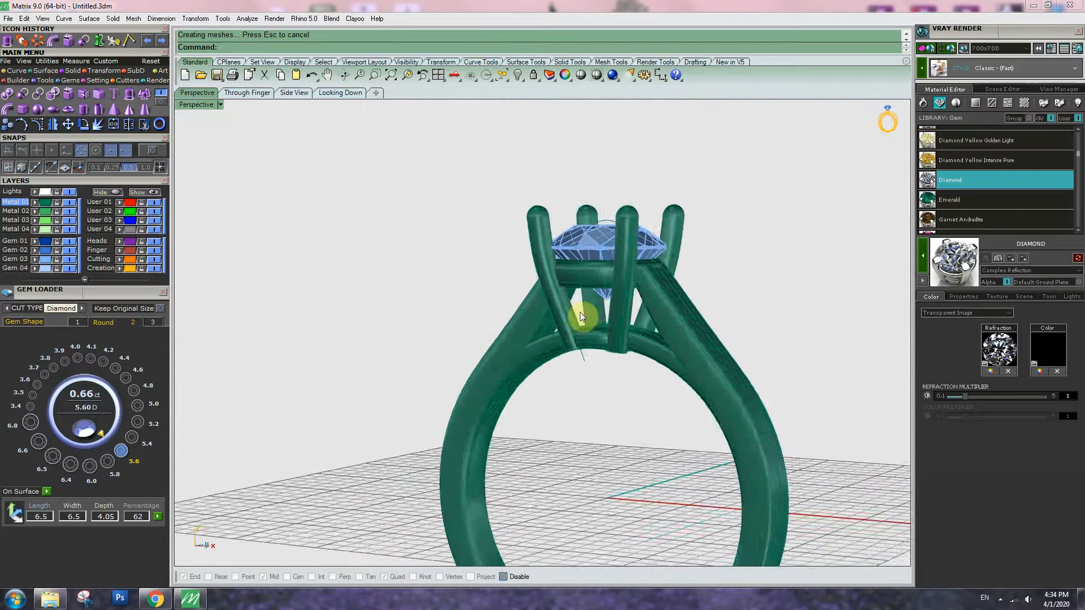
# Place eleven round gems along the left shank curve, tuning depth, start position and 0.15 mm spacing
pyautogui.moveTo(581, 315); pyautogui.dragTo(650, 377)
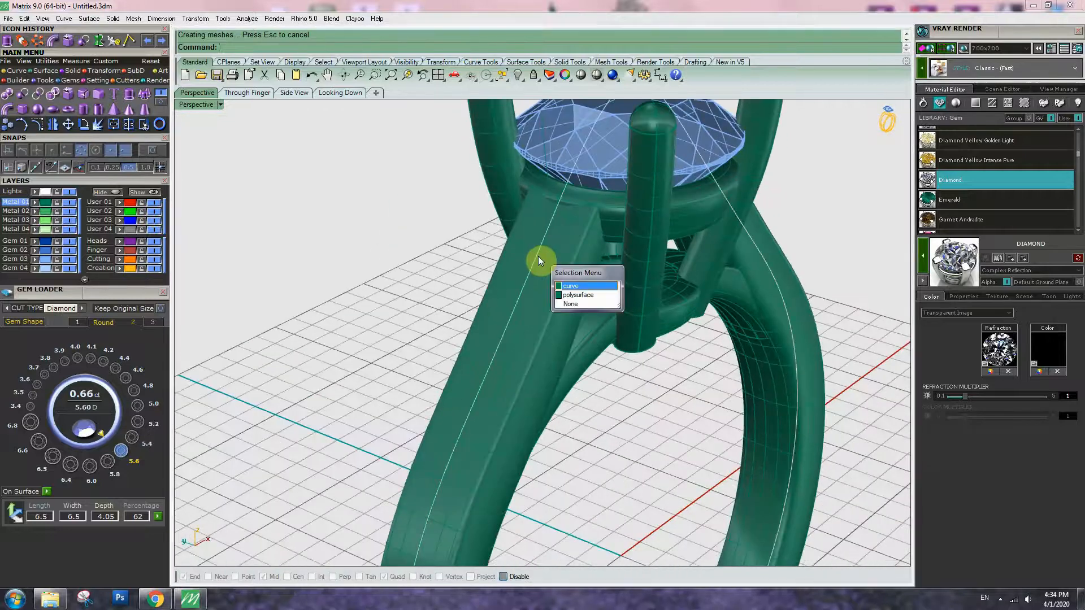
pyautogui.click(570, 286)
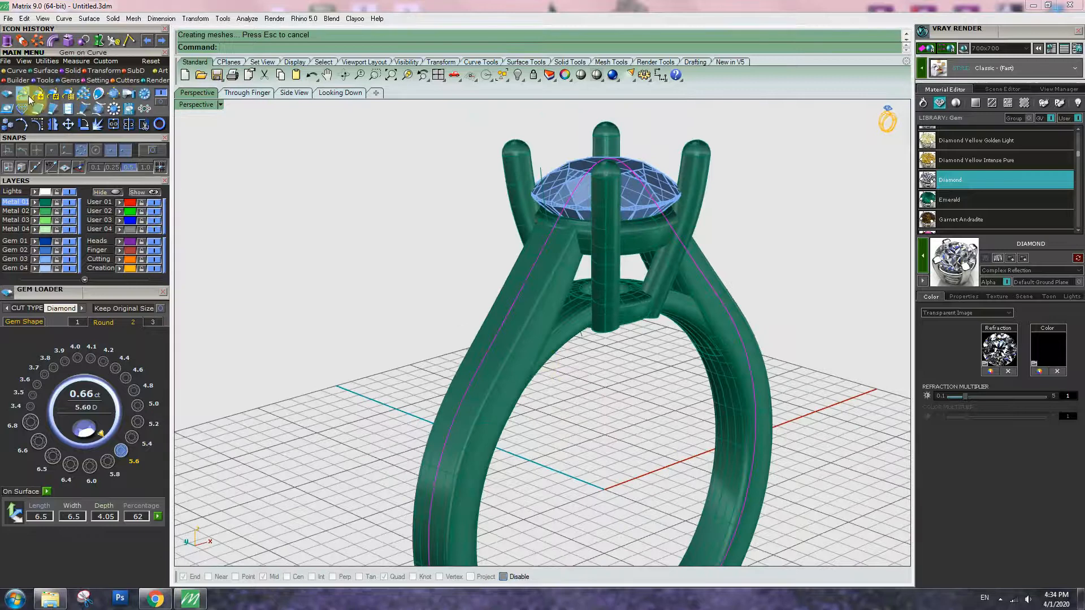
pyautogui.click(68, 166)
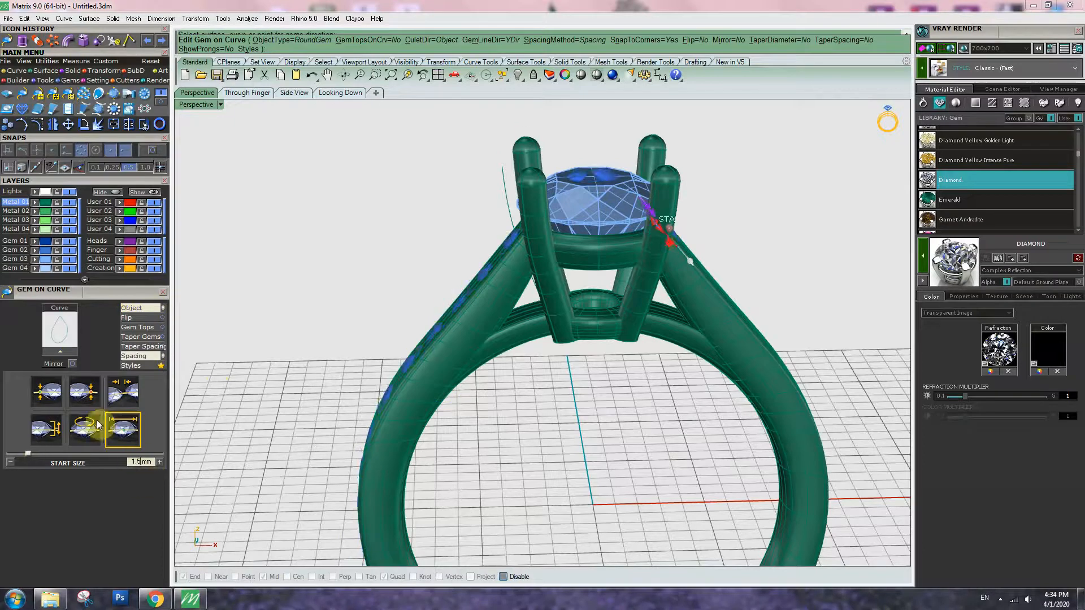
pyautogui.click(46, 428)
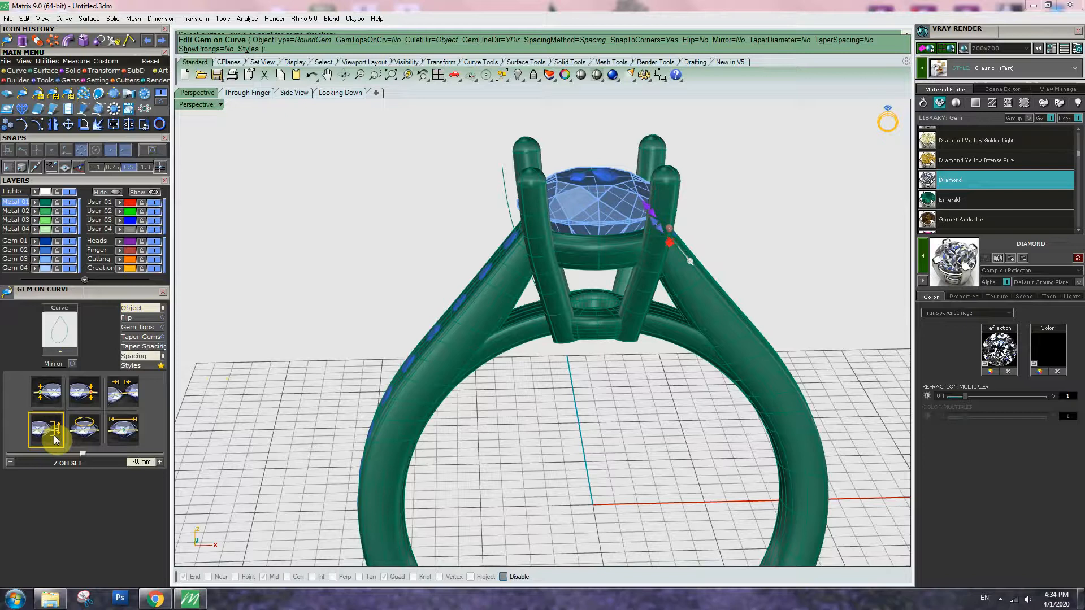
pyautogui.click(45, 429)
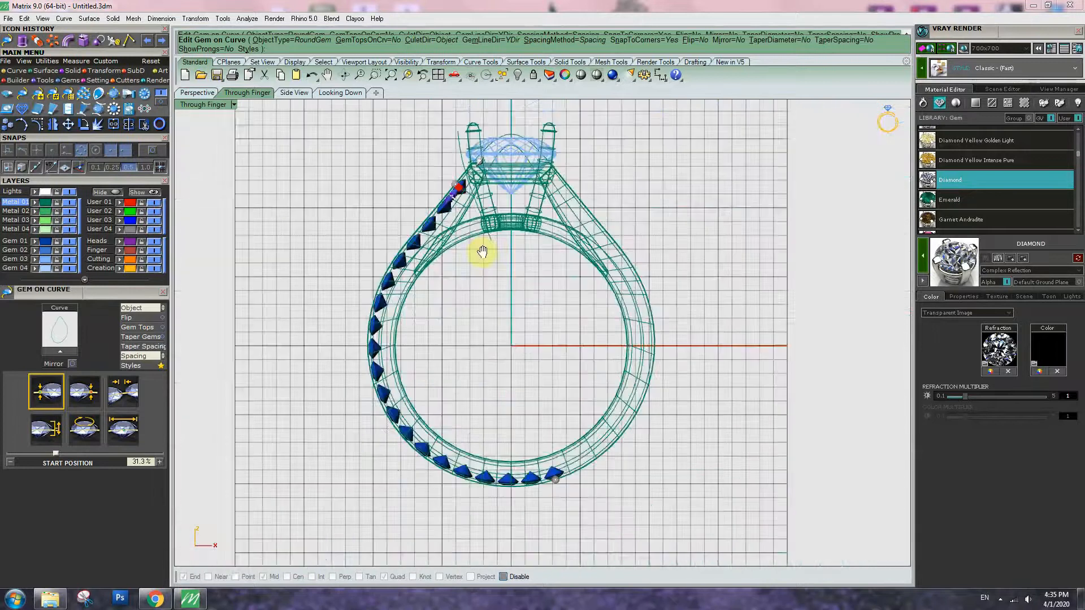
pyautogui.click(84, 390)
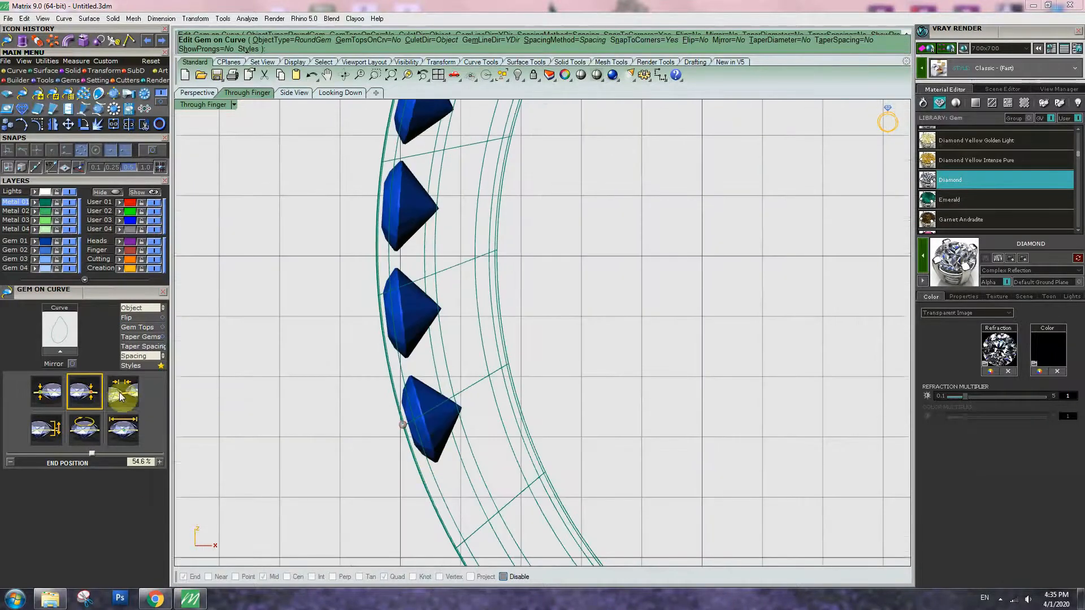
pyautogui.click(124, 392)
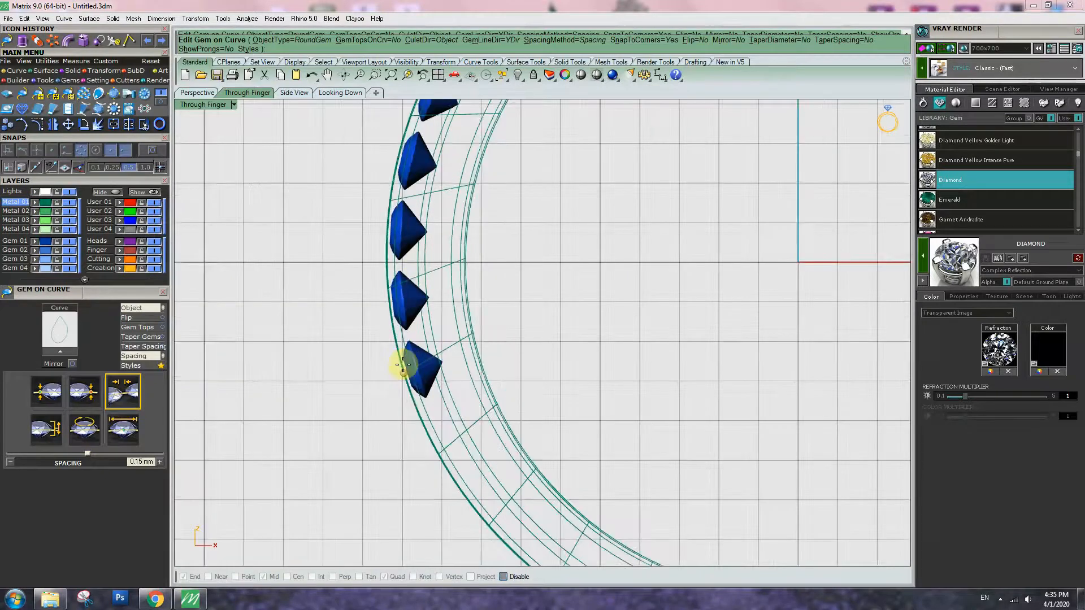
pyautogui.click(84, 391)
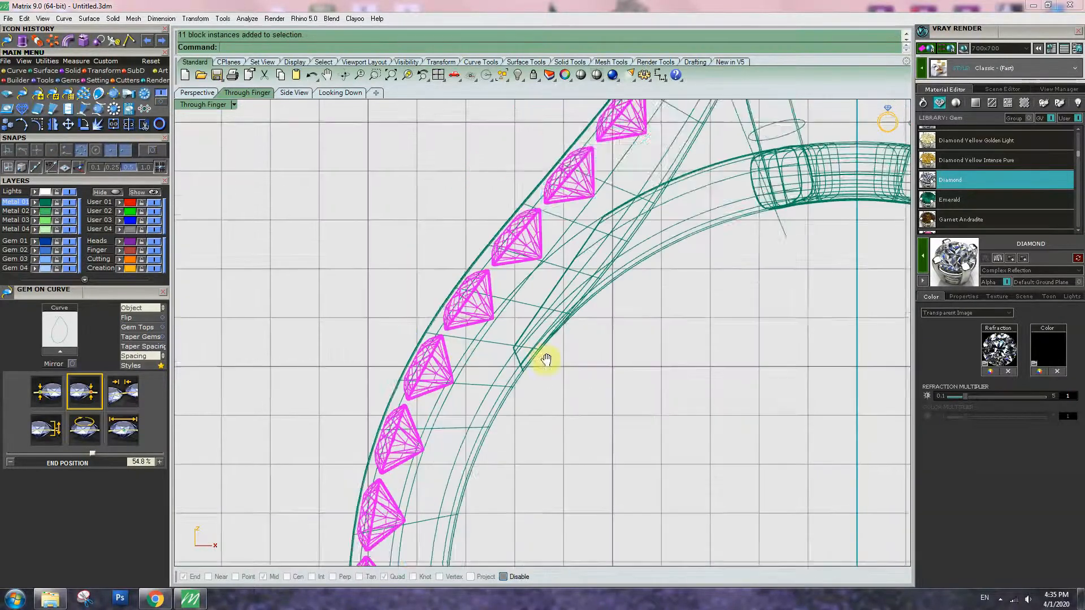
# Offset the shank curve by 0.35, split it at a line near the head, and build the cutter
pyautogui.click(547, 360)
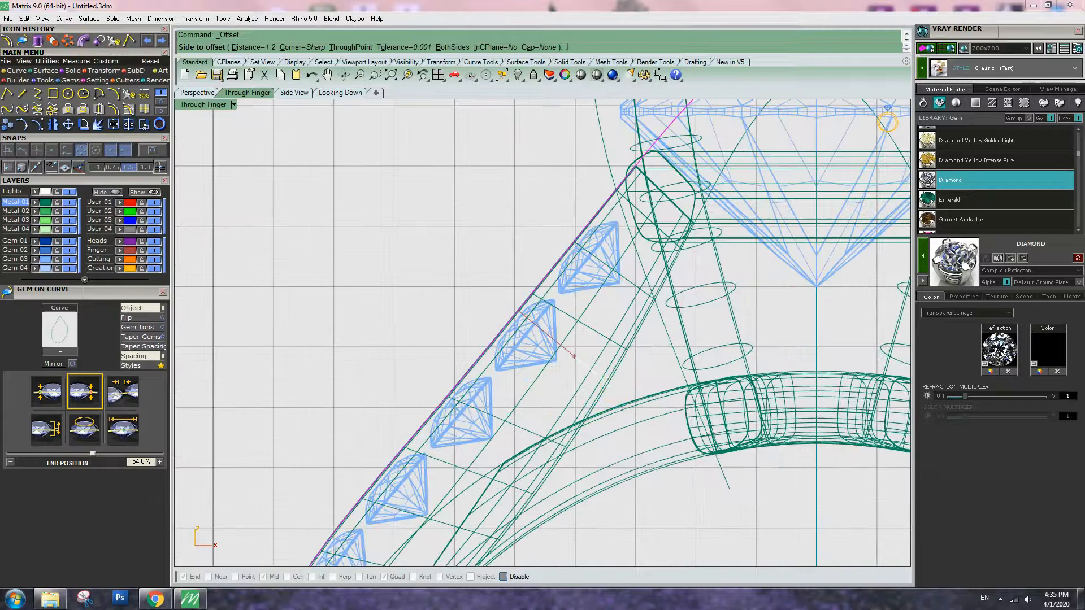
pyautogui.write('0.35')
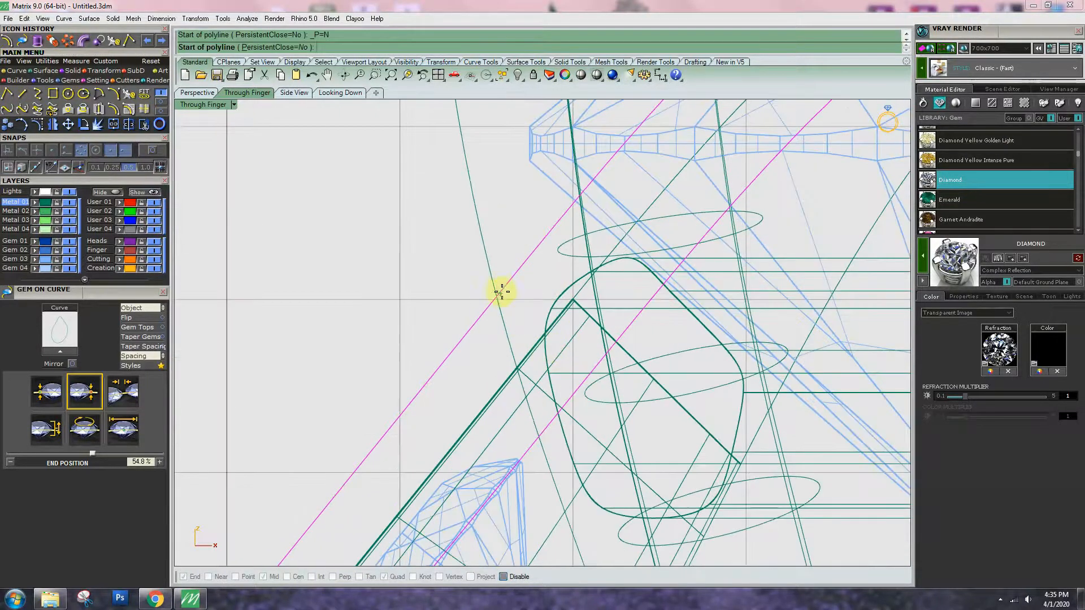
pyautogui.click(502, 292)
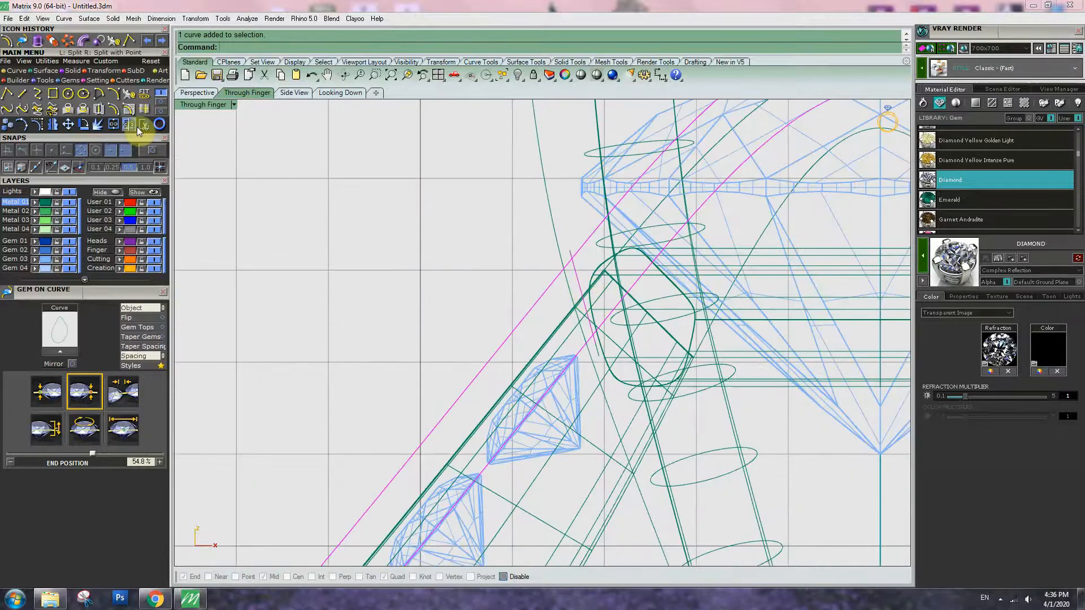
pyautogui.click(142, 123)
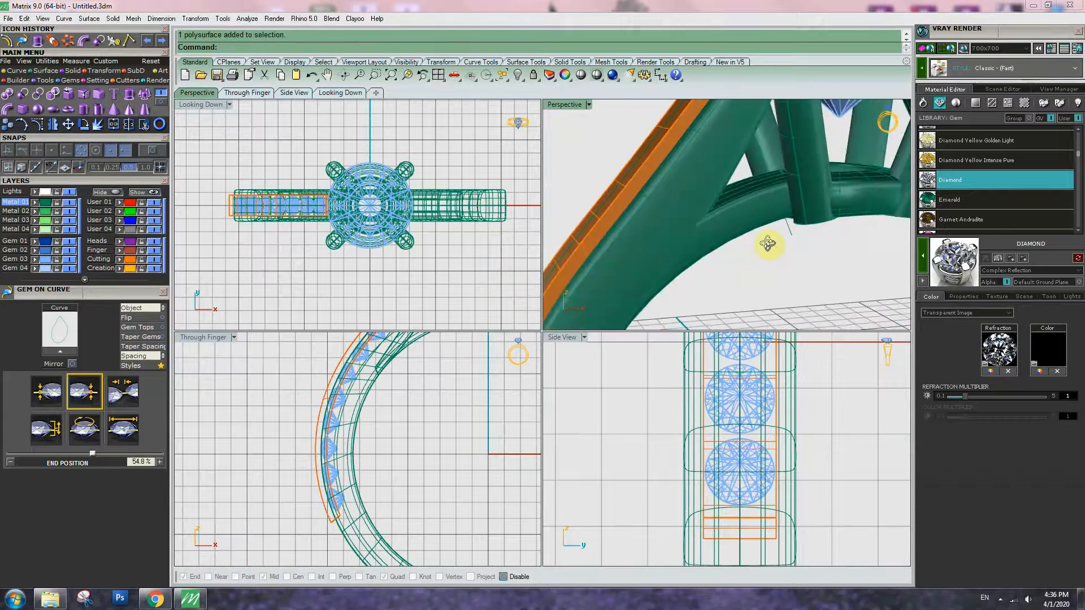
# Mirror the gems and cutter across the ring's centerline, then subtract the cutters from the shank
pyautogui.doubleClick(202, 93)
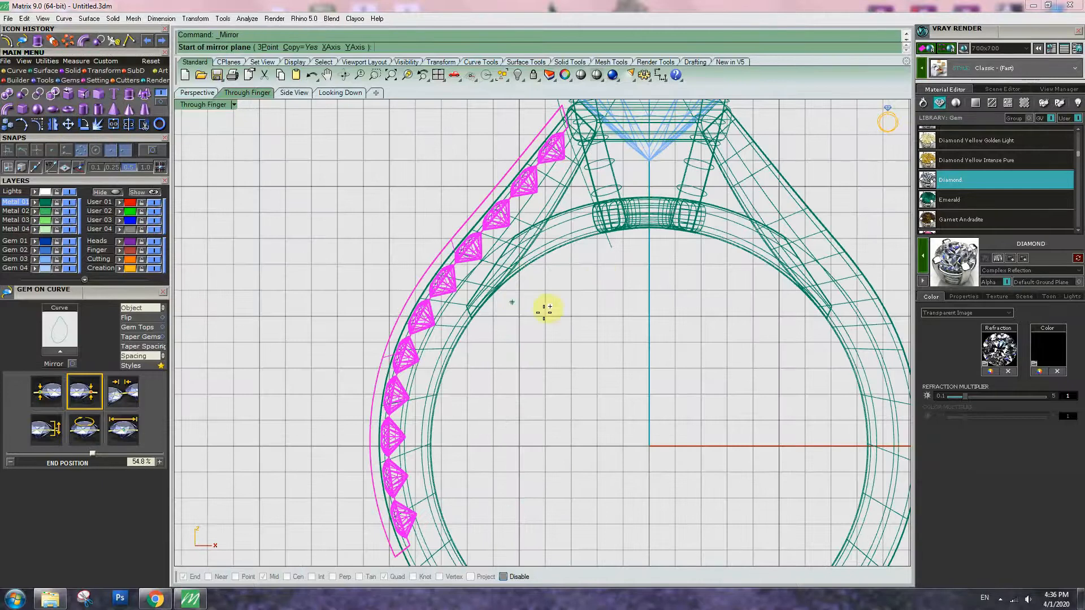
pyautogui.click(706, 333)
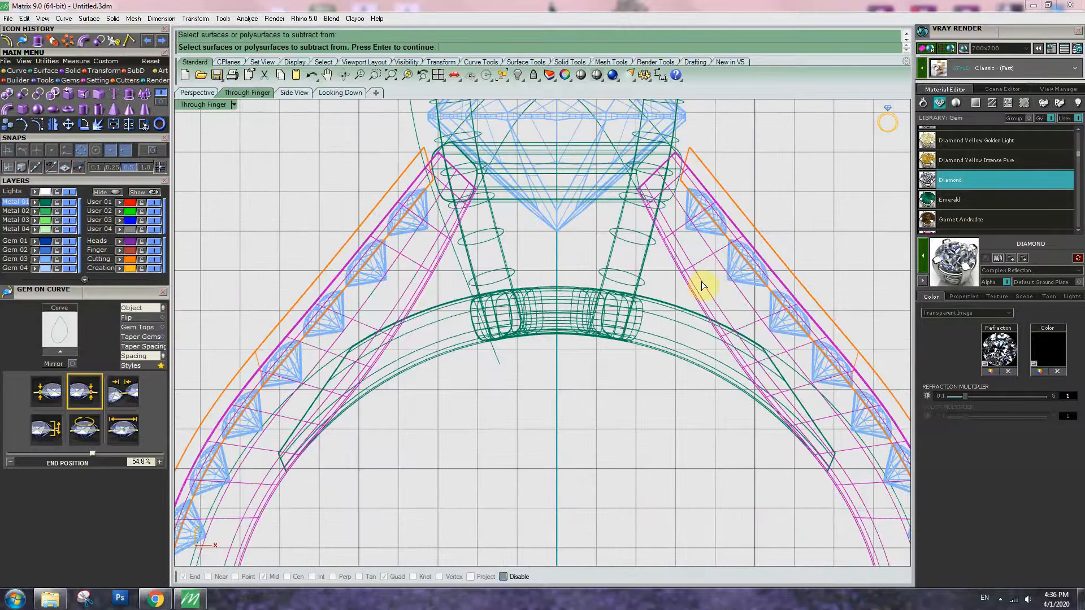
pyautogui.click(705, 283)
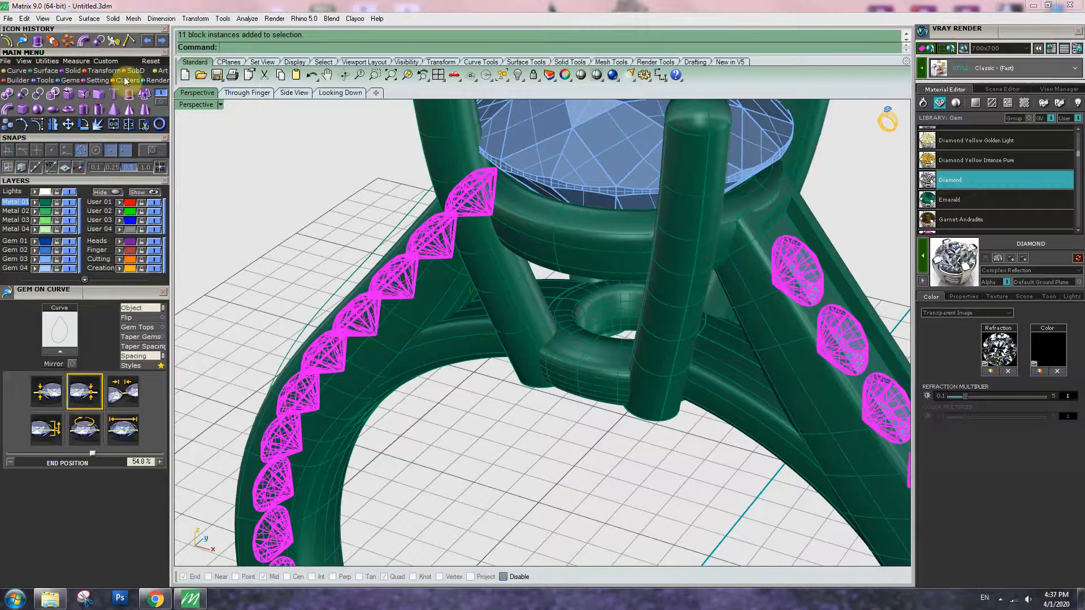
# Adjust the Gem Cutter shape settings for the pavé side stones
pyautogui.click(124, 93)
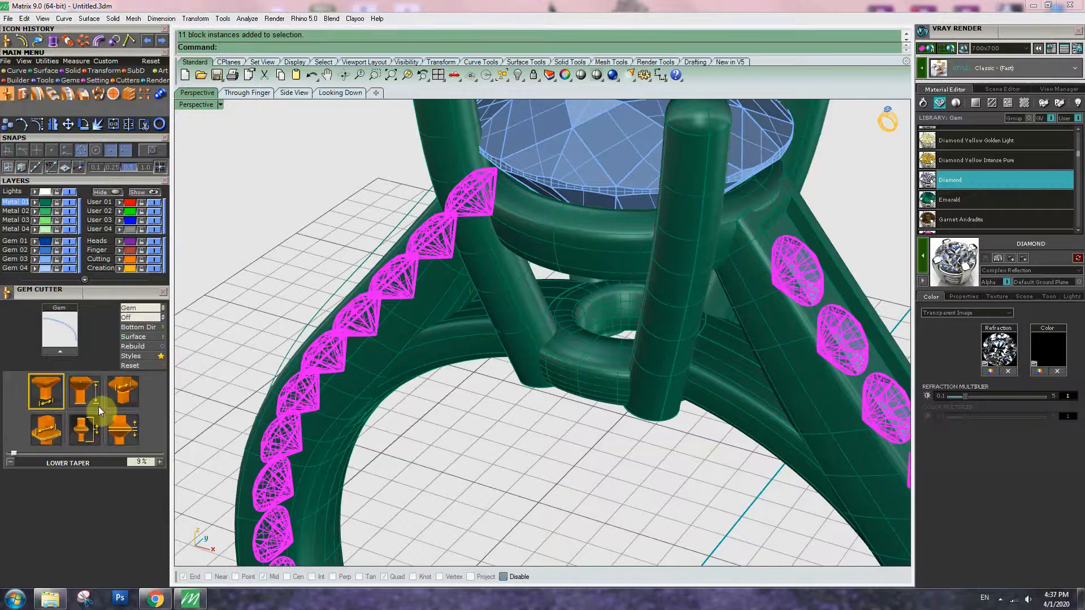
pyautogui.click(123, 391)
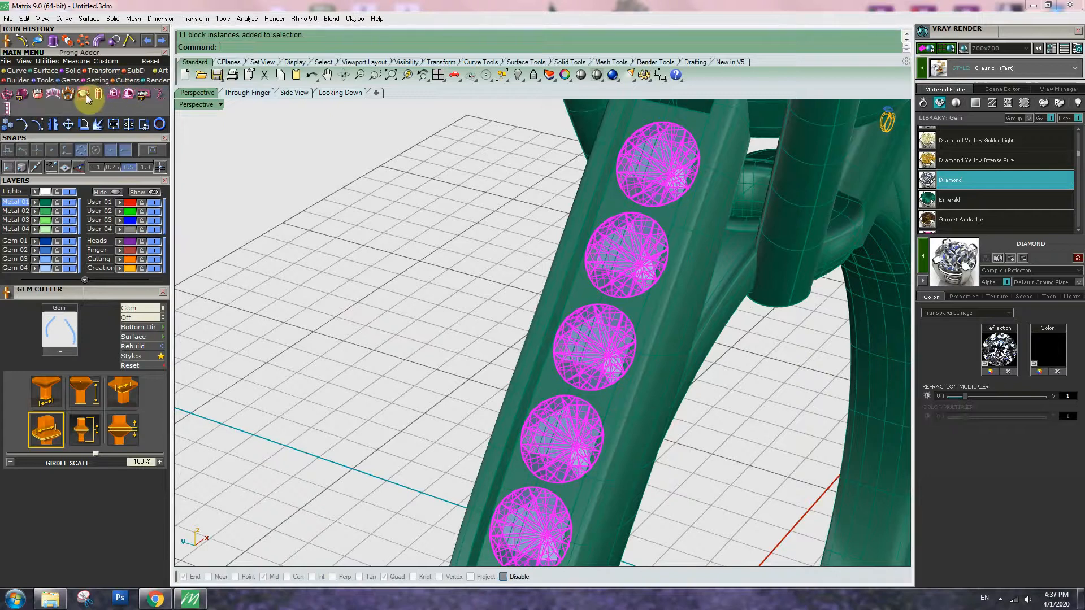
# Place shared prongs along the side-stone row and mirror them onto the opposite shank shoulder
pyautogui.click(84, 96)
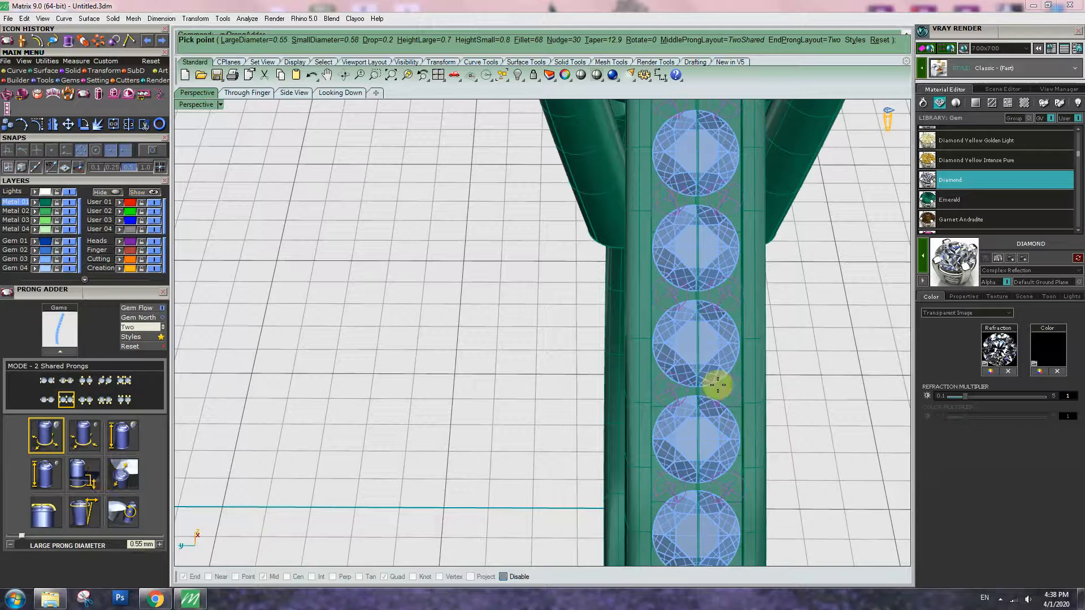
pyautogui.moveTo(716, 385); pyautogui.dragTo(705, 397)
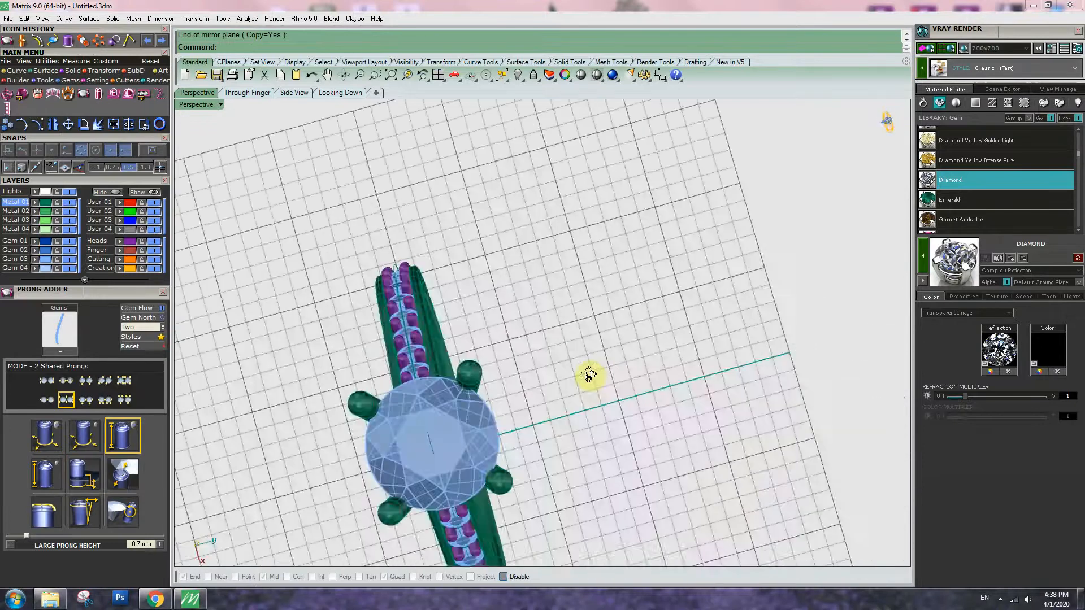
pyautogui.moveTo(588, 373); pyautogui.dragTo(571, 325)
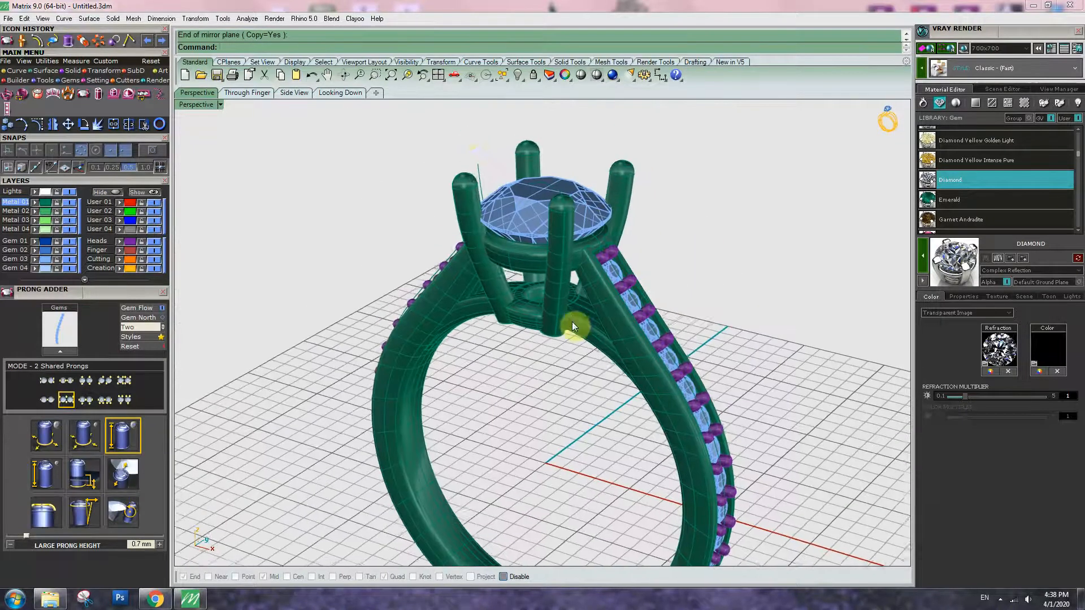
pyautogui.click(502, 75)
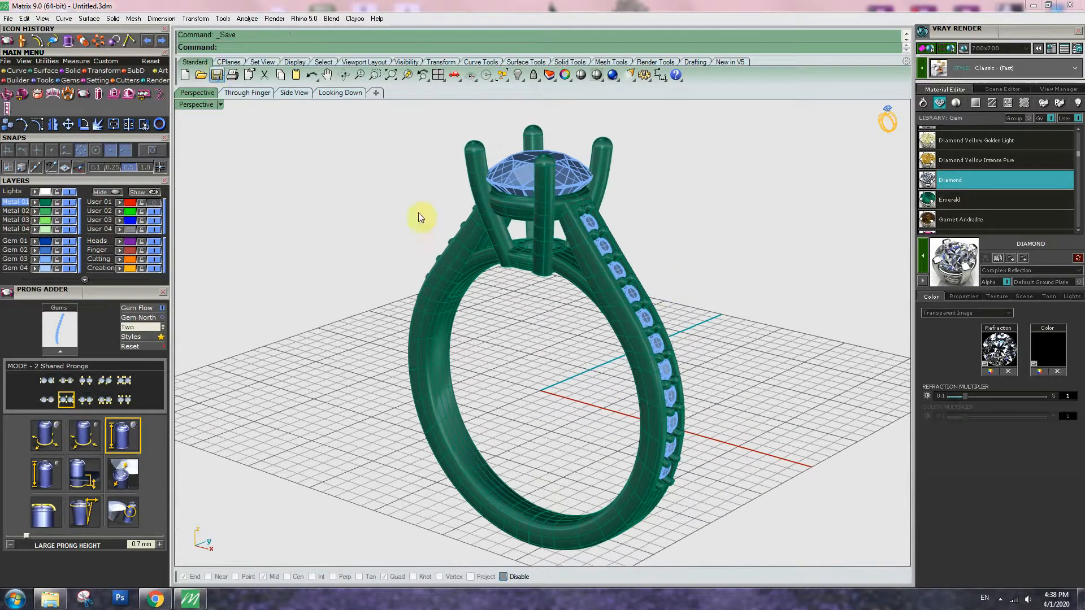
# Save the ring in Desktop > 'video for making ring' as '6.5 mm eng with stone on the shank'
pyautogui.click(217, 74)
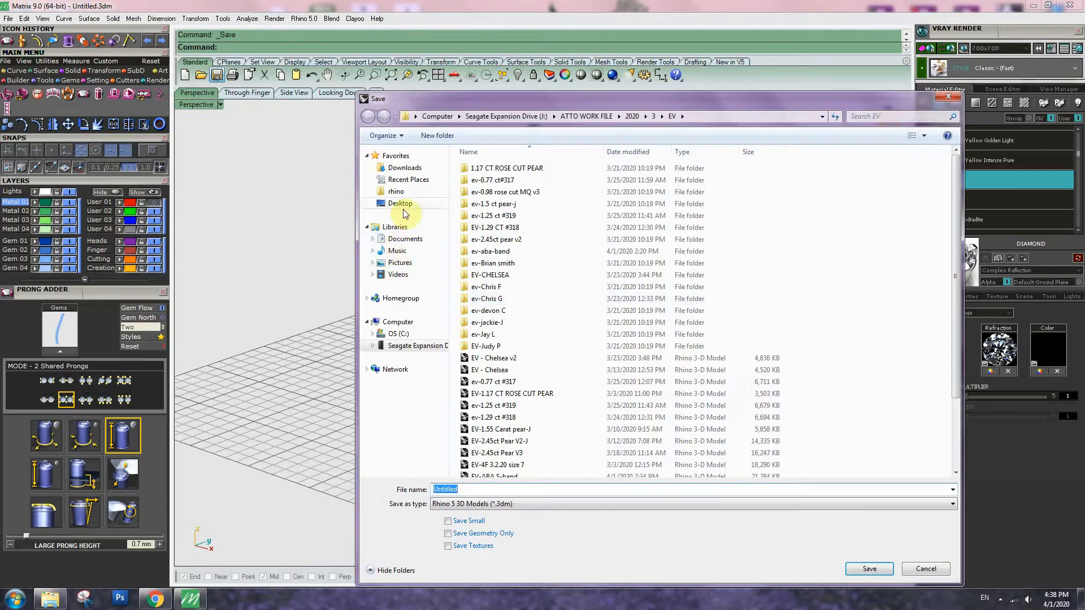
pyautogui.click(400, 203)
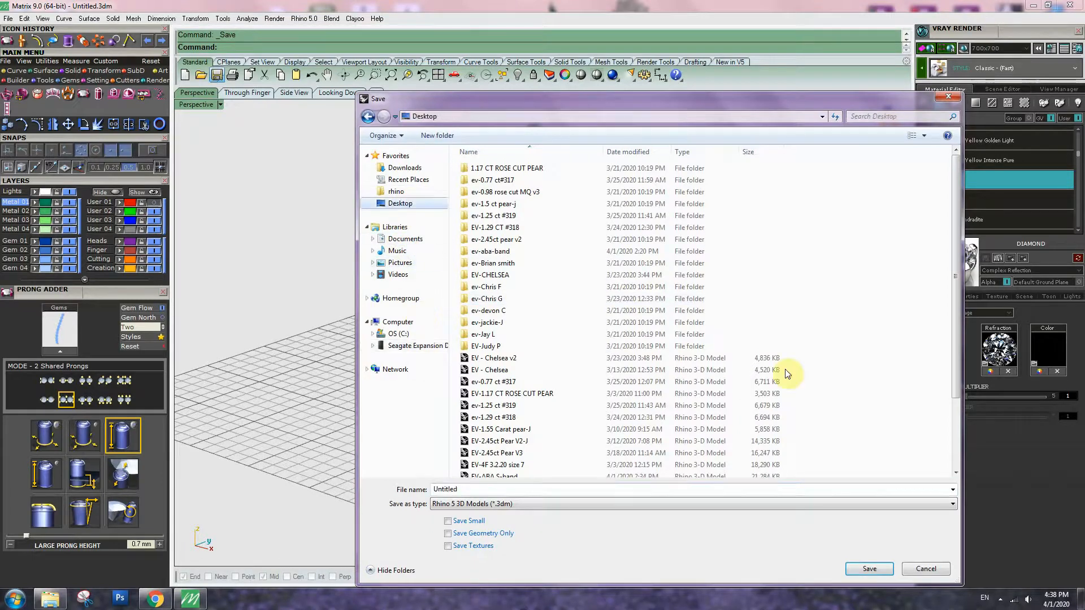
pyautogui.click(911, 135)
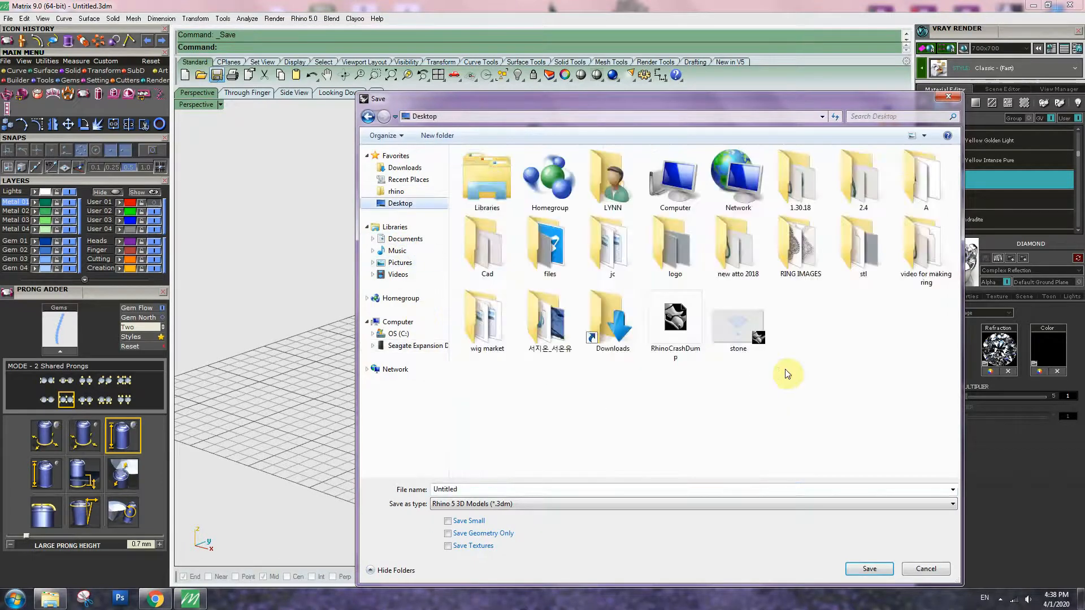
pyautogui.doubleClick(924, 246)
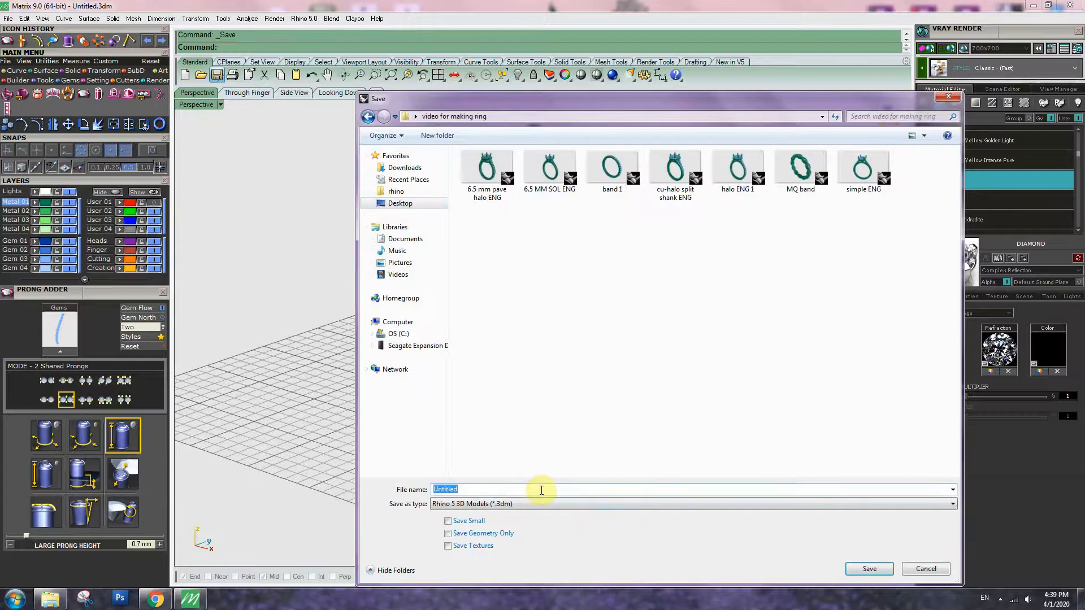
pyautogui.write('6.5')
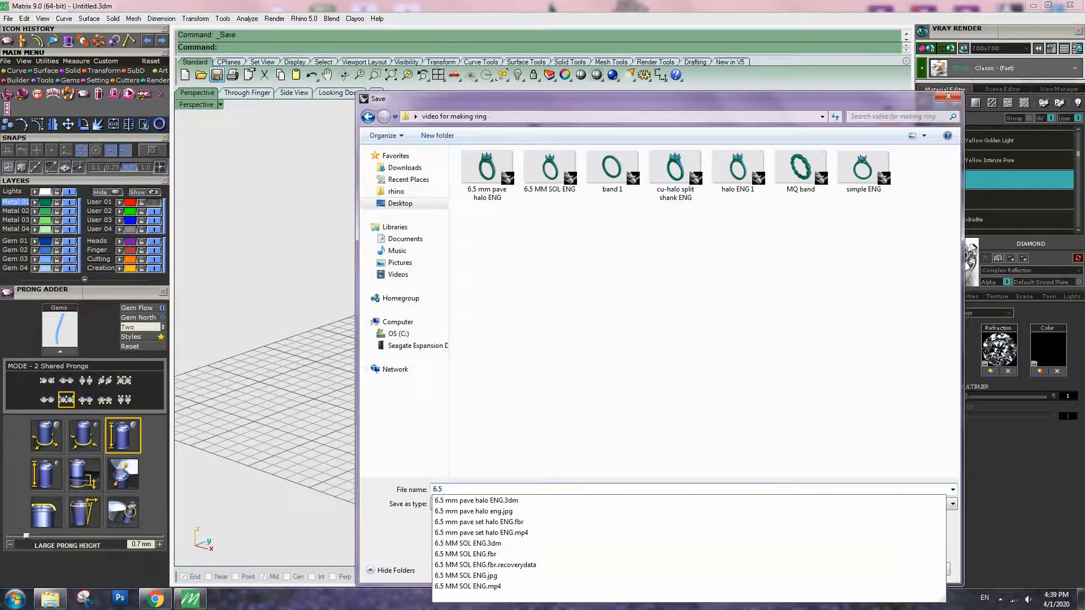
pyautogui.write('mm eng with stone on')
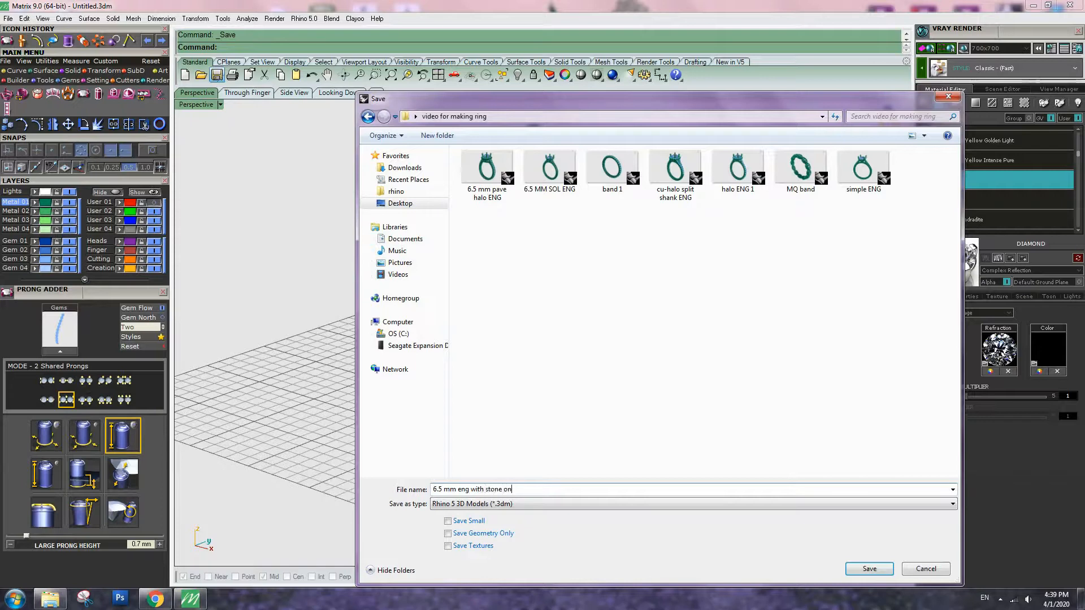
pyautogui.write('the sh')
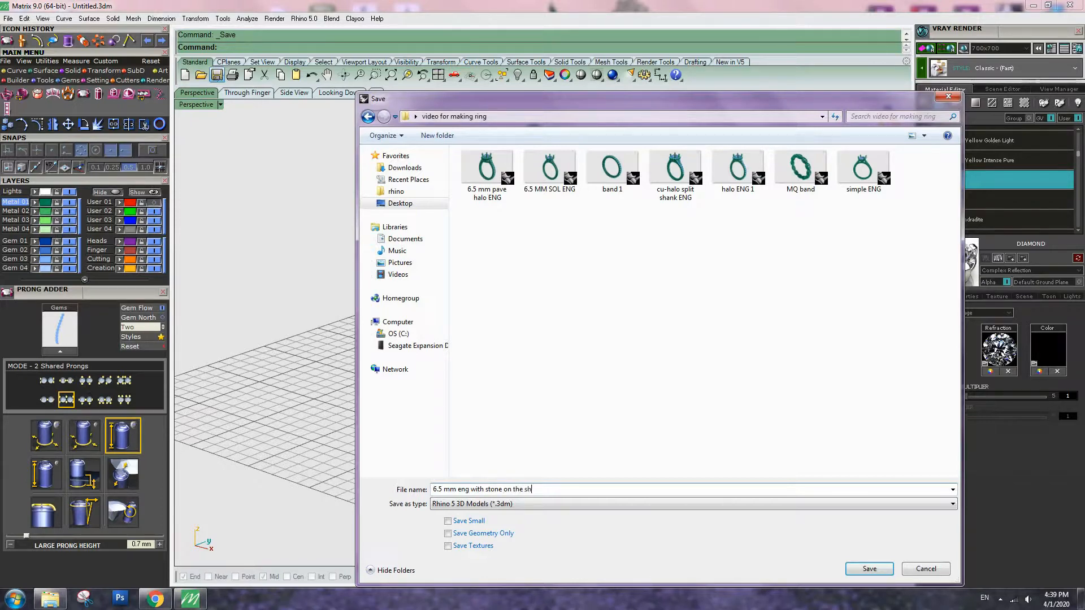
pyautogui.write('ank')
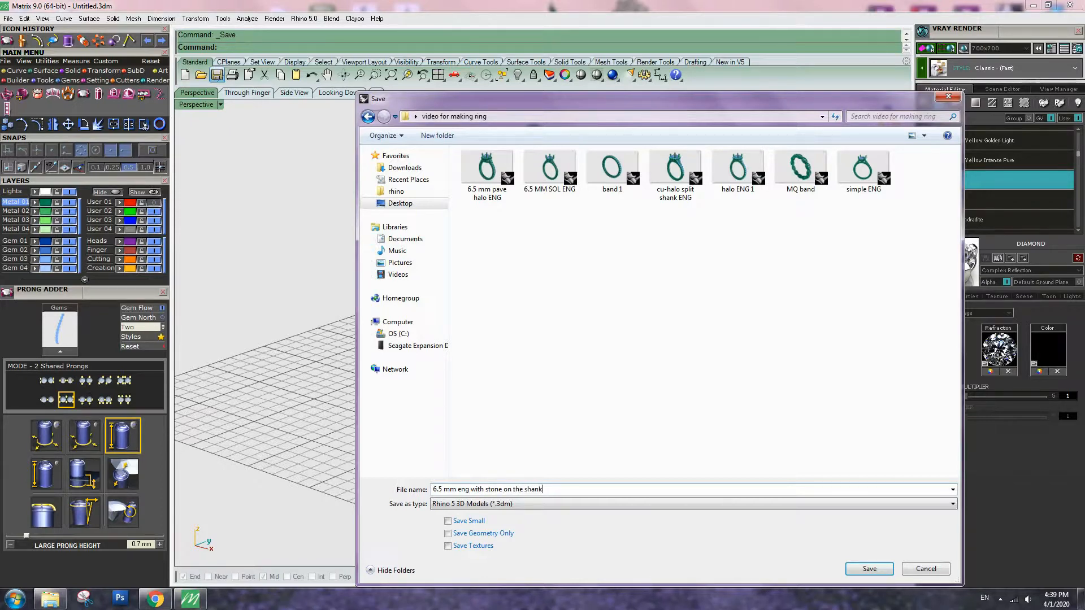
pyautogui.click(868, 568)
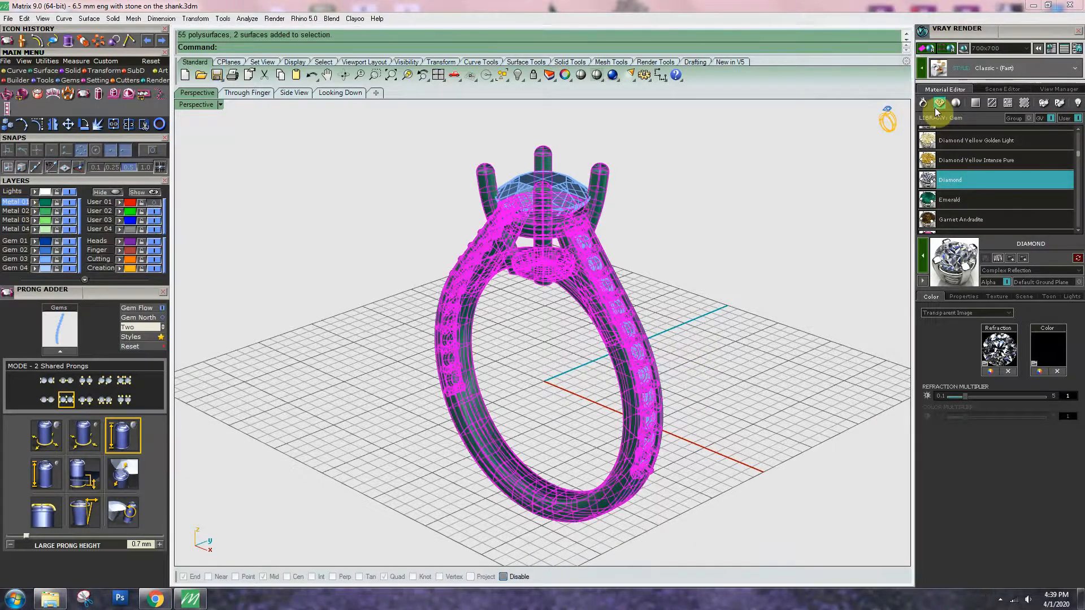
# Assign the V-Ray Platinum material to the ring metal and Diamond to the stones
pyautogui.click(923, 102)
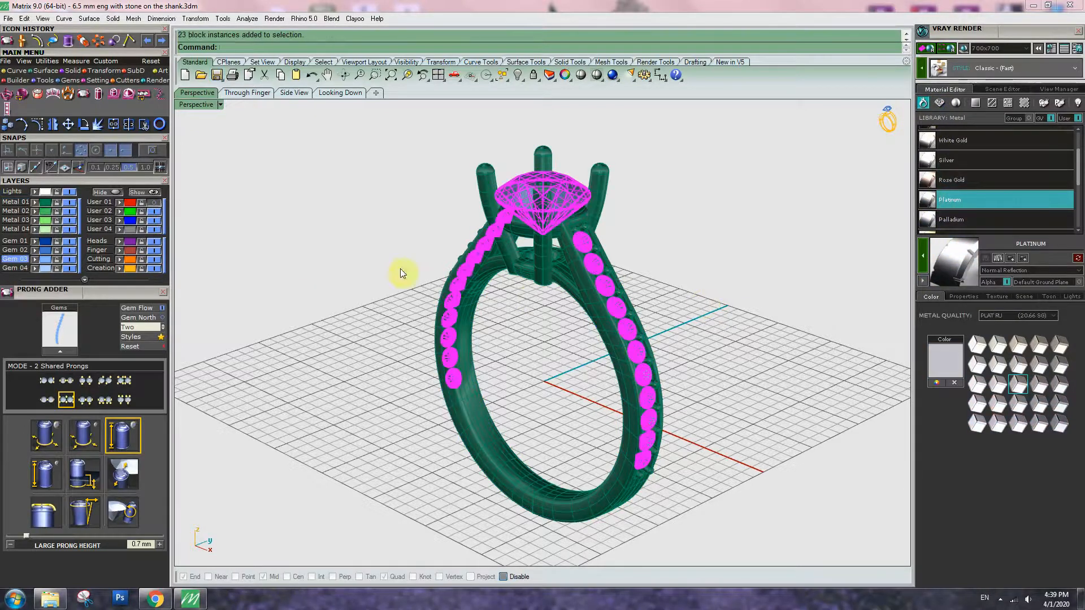
pyautogui.click(940, 102)
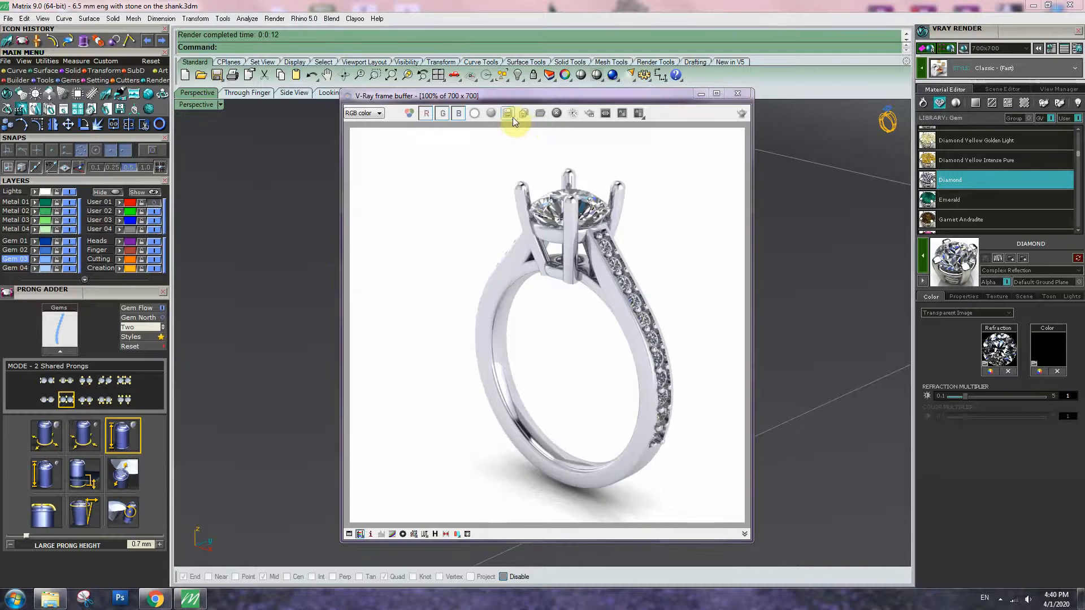
# Save the rendered image to Desktop as JPEG '6.5mm eng with stone on the shank'
pyautogui.click(507, 113)
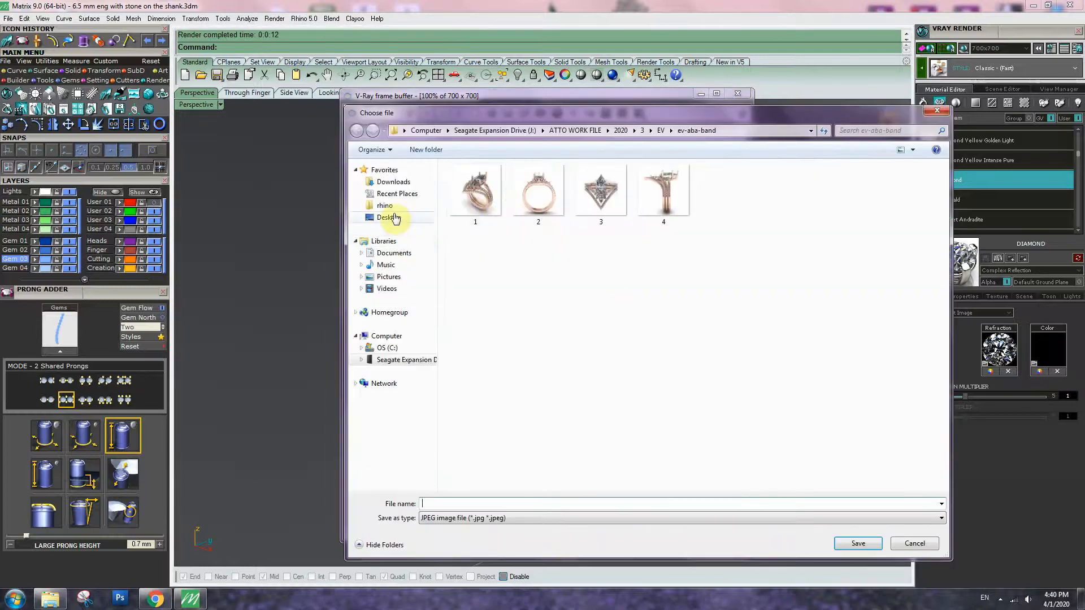
pyautogui.click(388, 217)
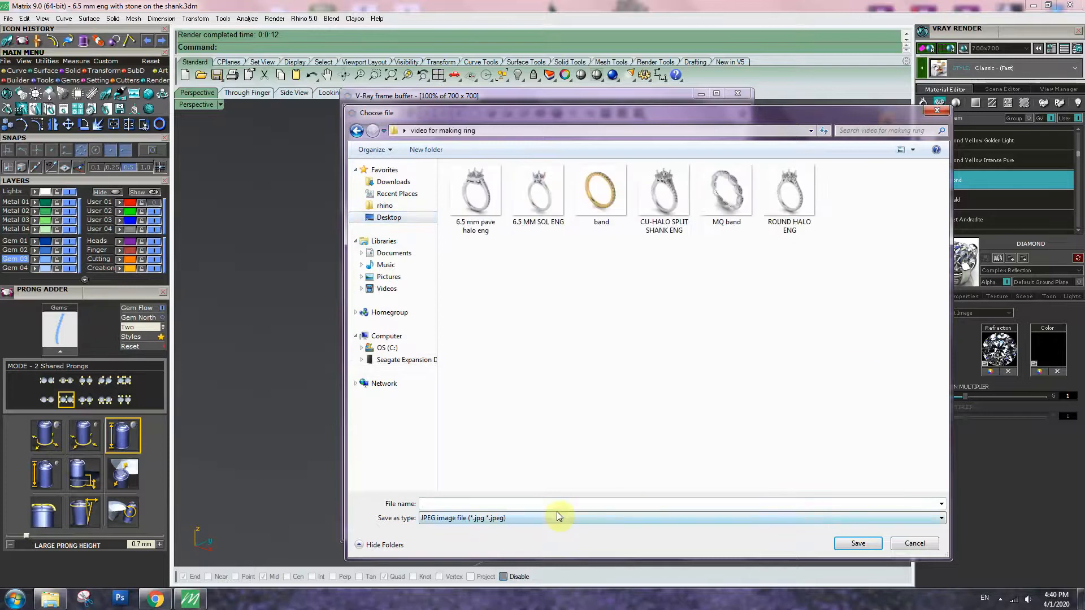
pyautogui.write('6.5mm')
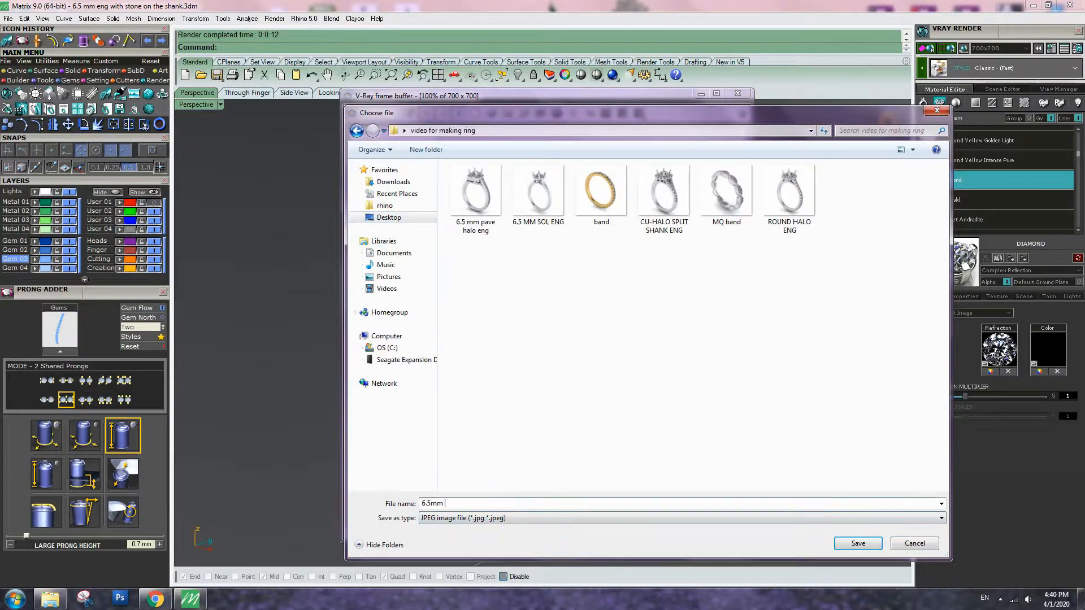
pyautogui.write('eng')
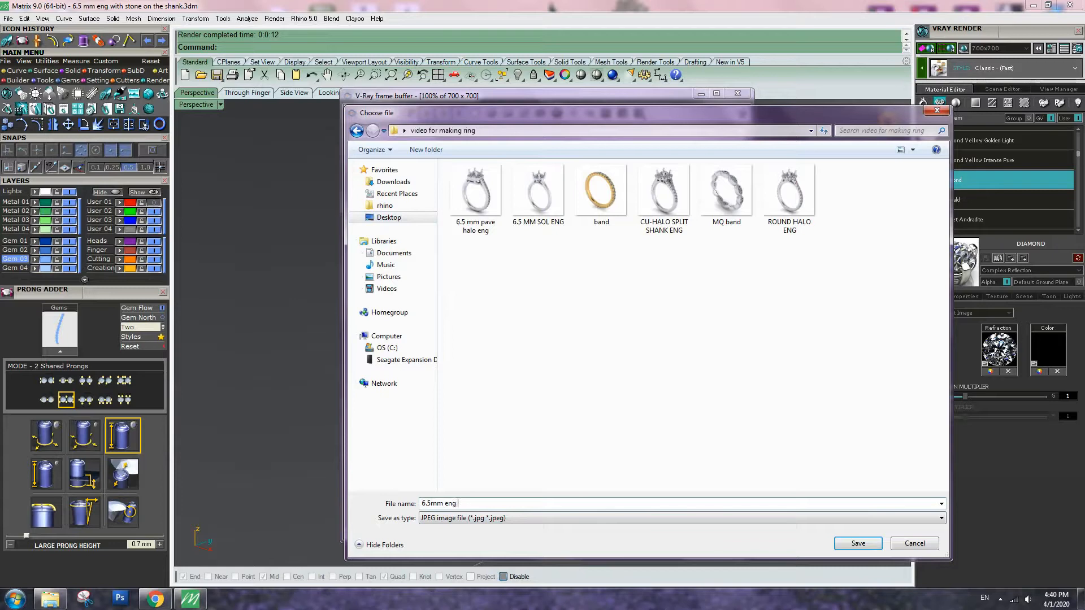
pyautogui.write('with')
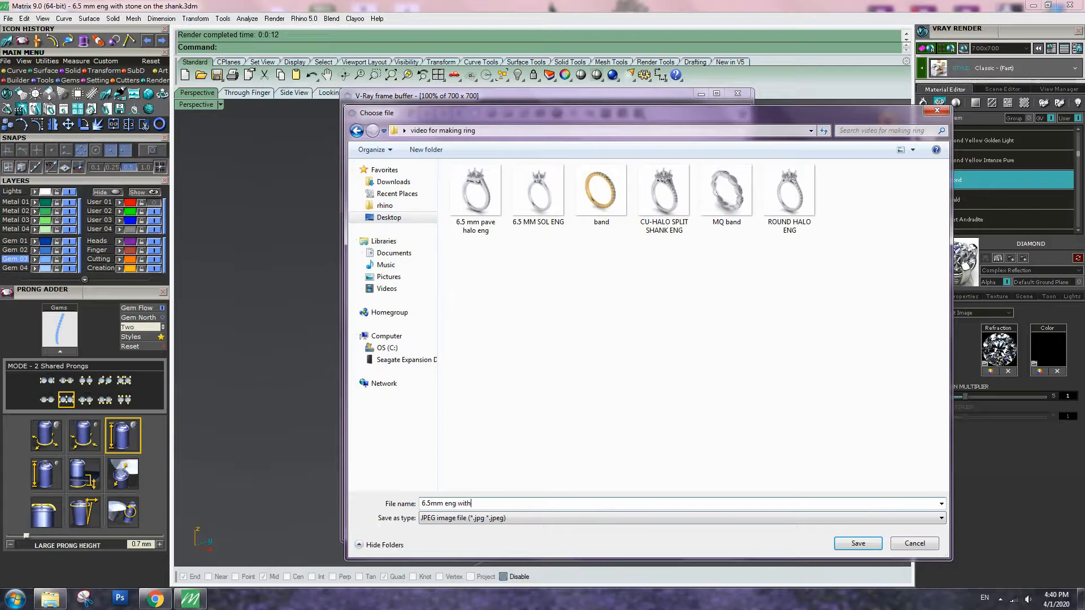
pyautogui.write('stone on t')
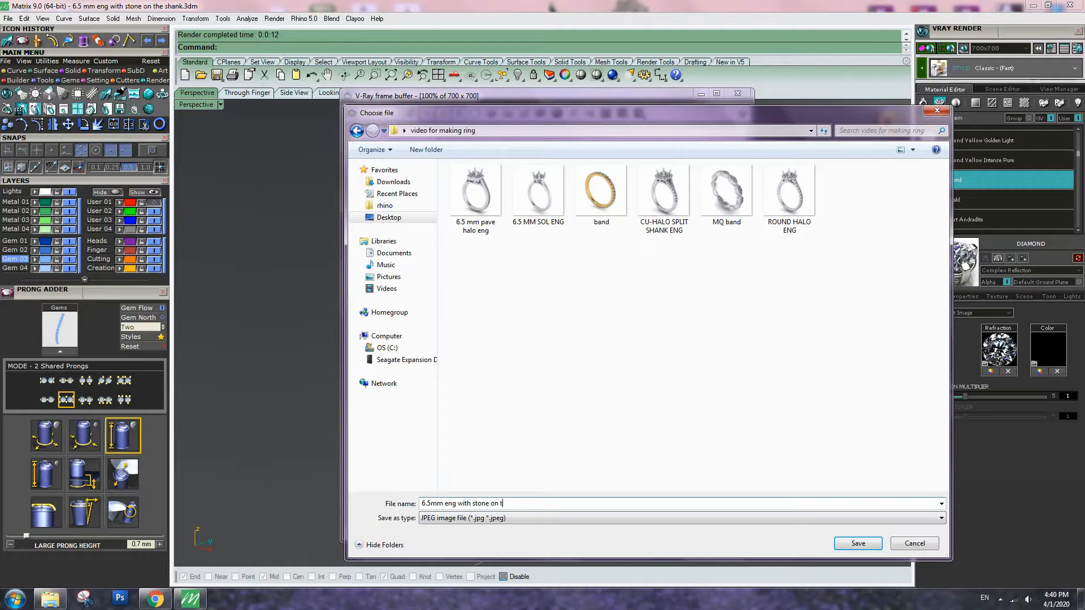
pyautogui.write('he shank')
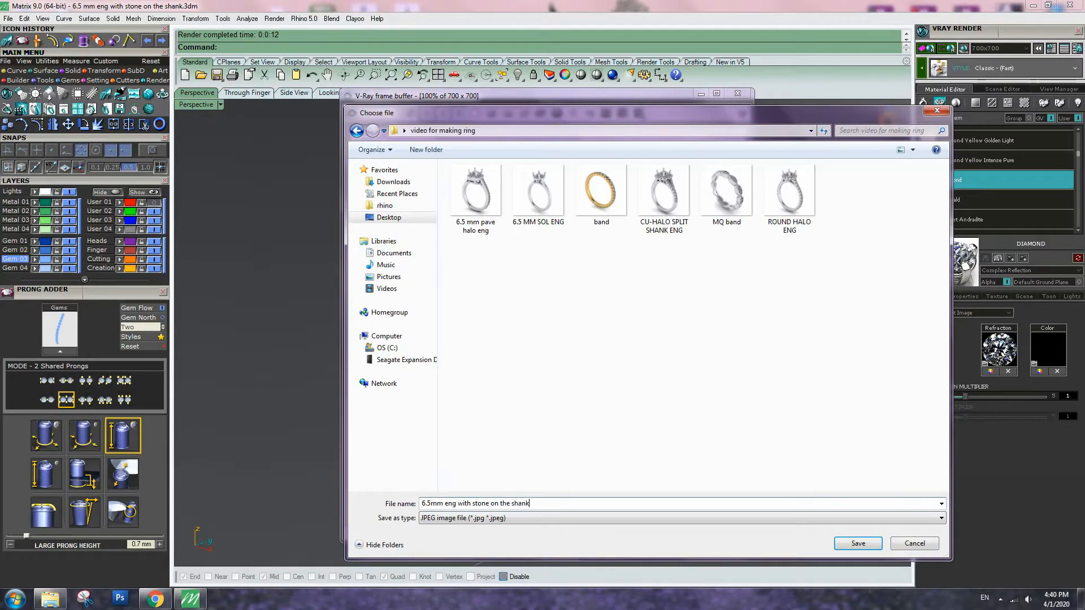